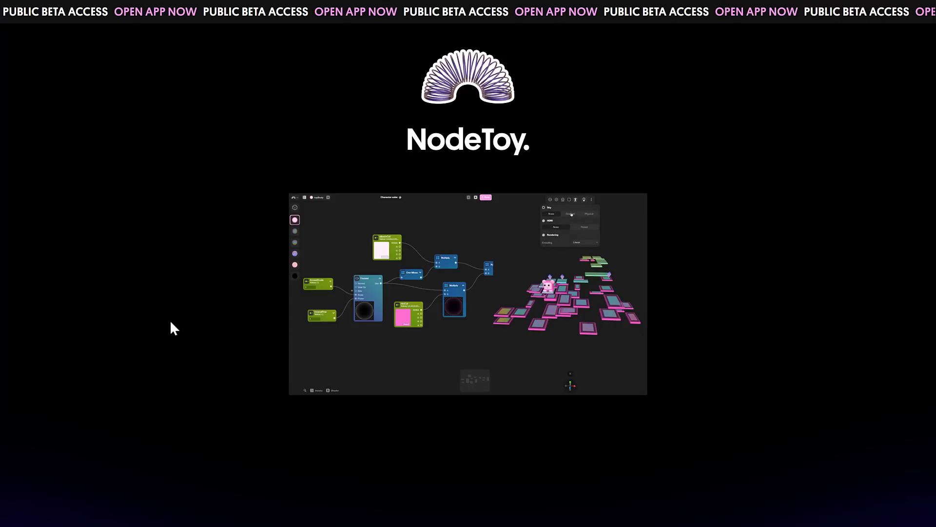
Step: Show the NodeToy 'ultimate shader editor' homepage in full screen with F11
left_click(309, 219)
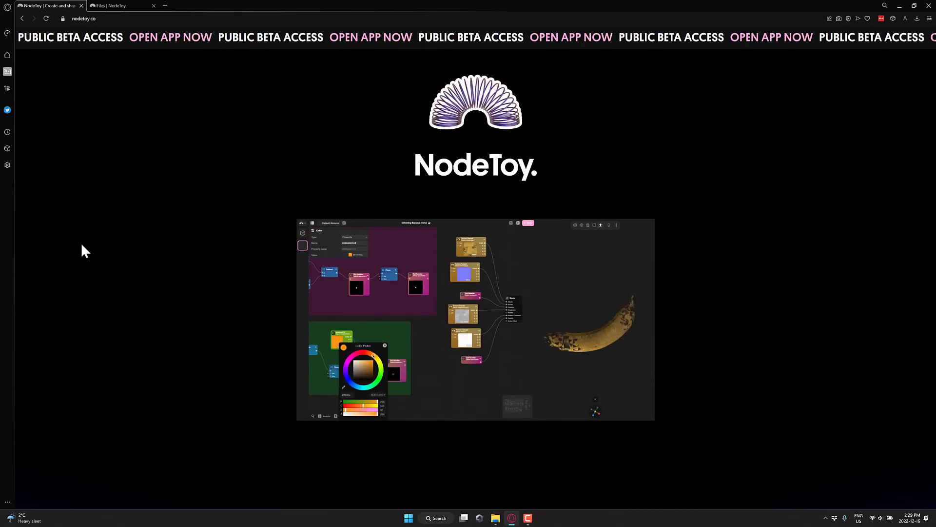
key("F11")
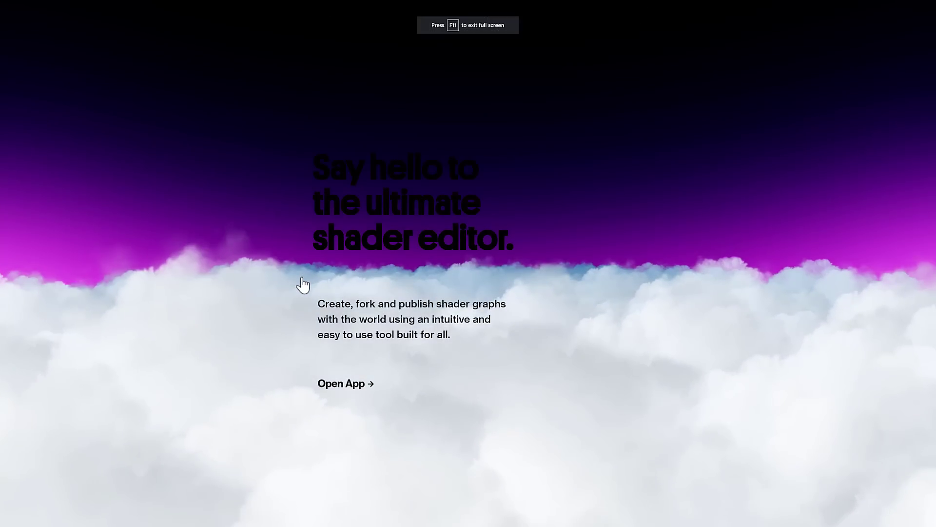
mouse_move(341, 383)
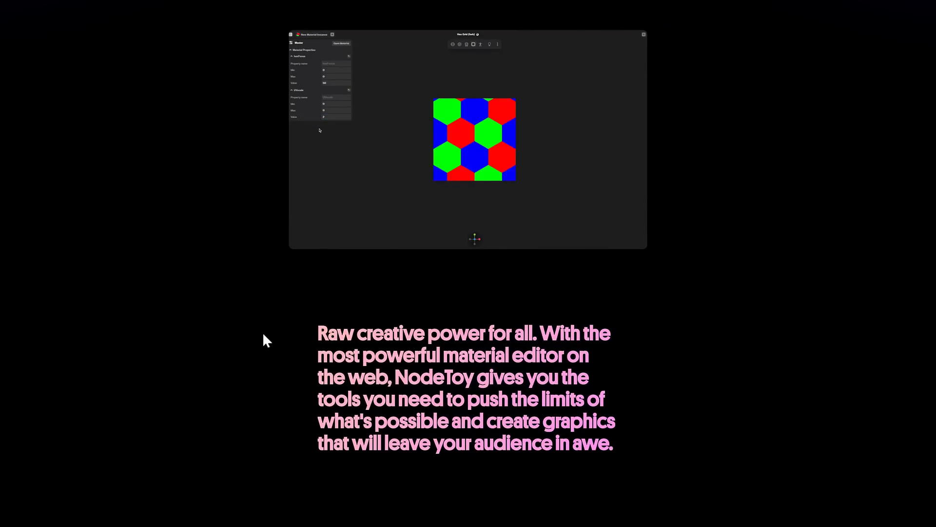
Step: Scroll down the landing page's feature sections to 'Share your materials with others'
scroll("down", 3)
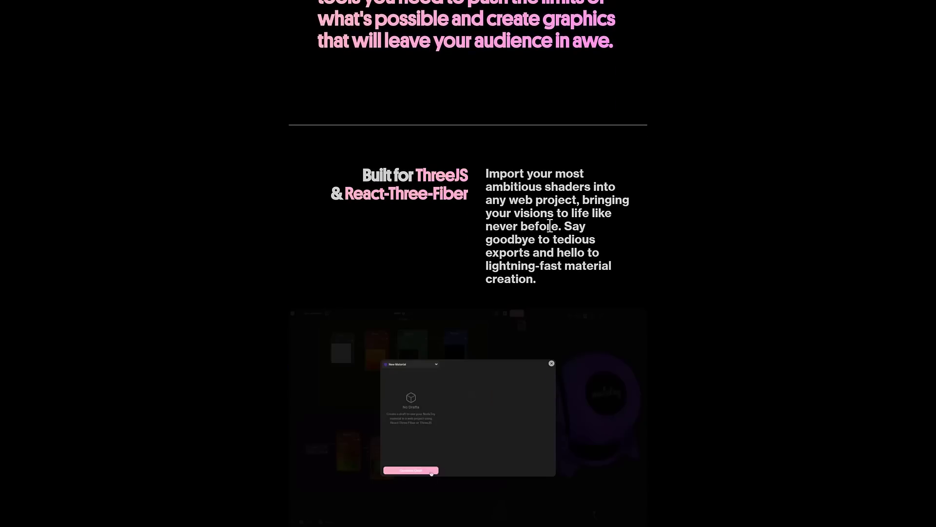
scroll("down", 3)
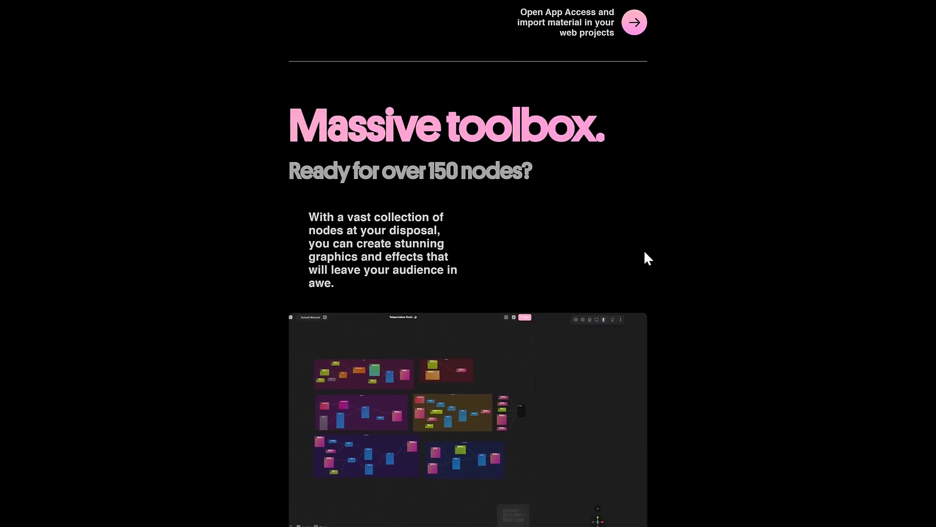
scroll("down", 3)
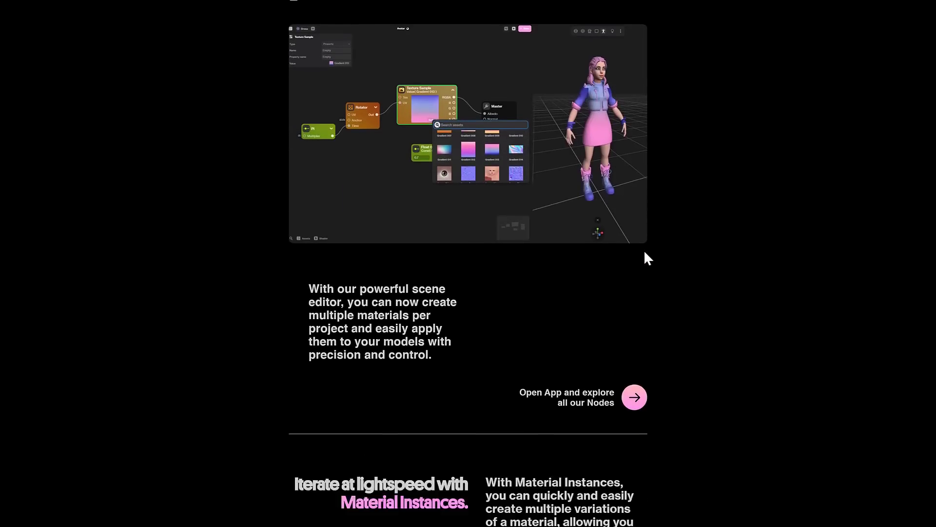
scroll("down", 3)
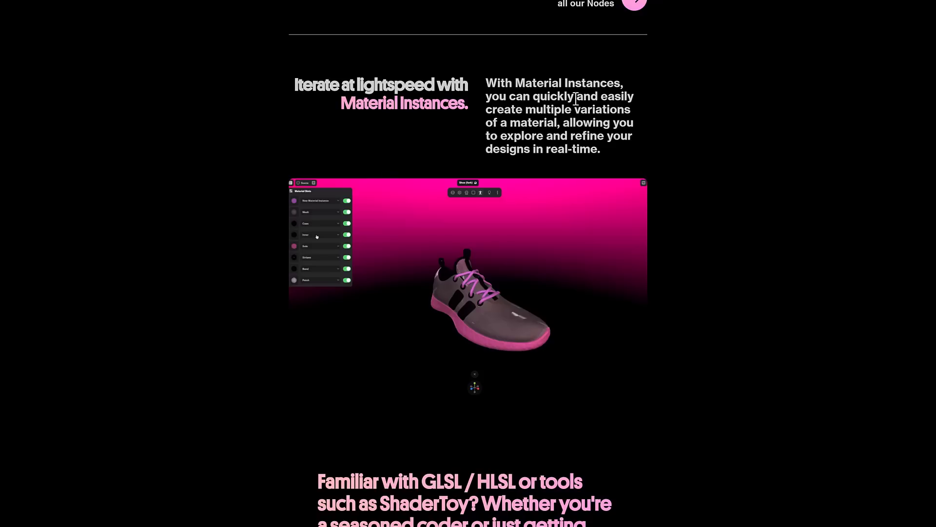
mouse_move(380, 239)
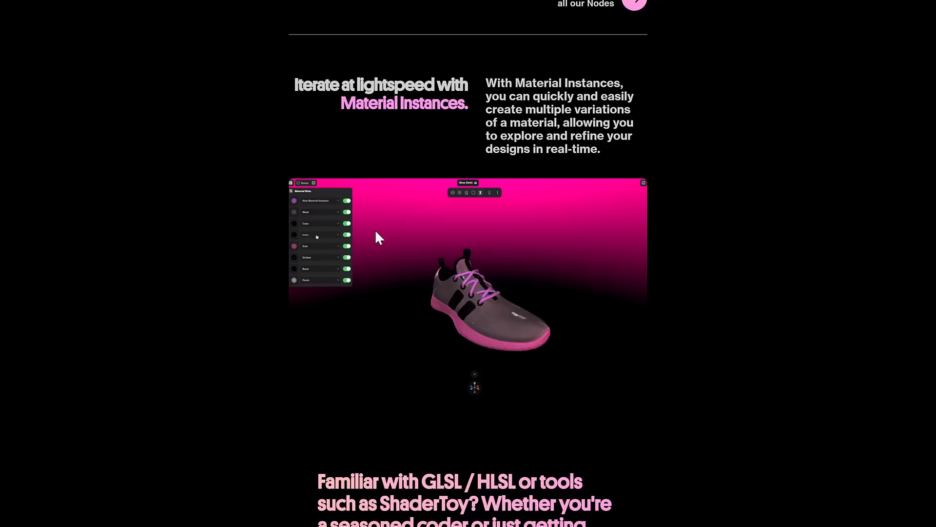
scroll("down", 3)
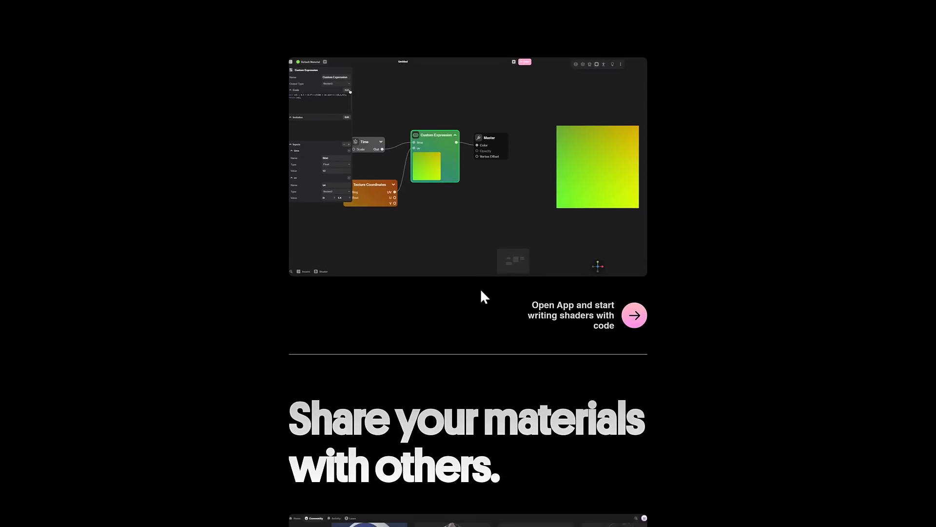
scroll("down", 3)
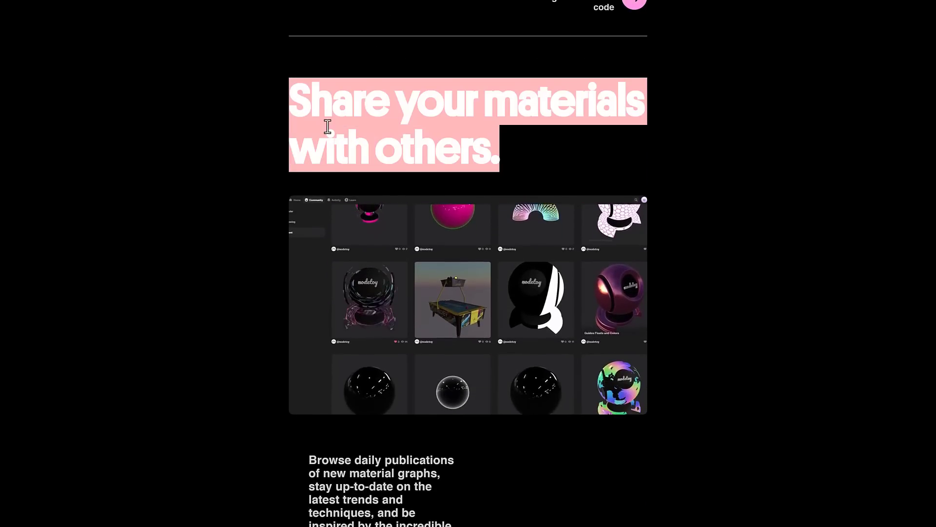
scroll("down", 3)
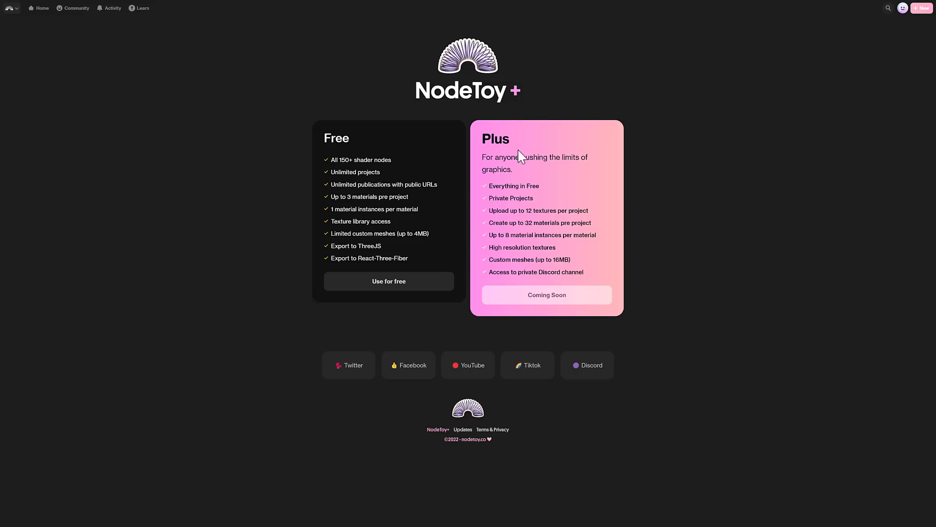
mouse_move(502, 187)
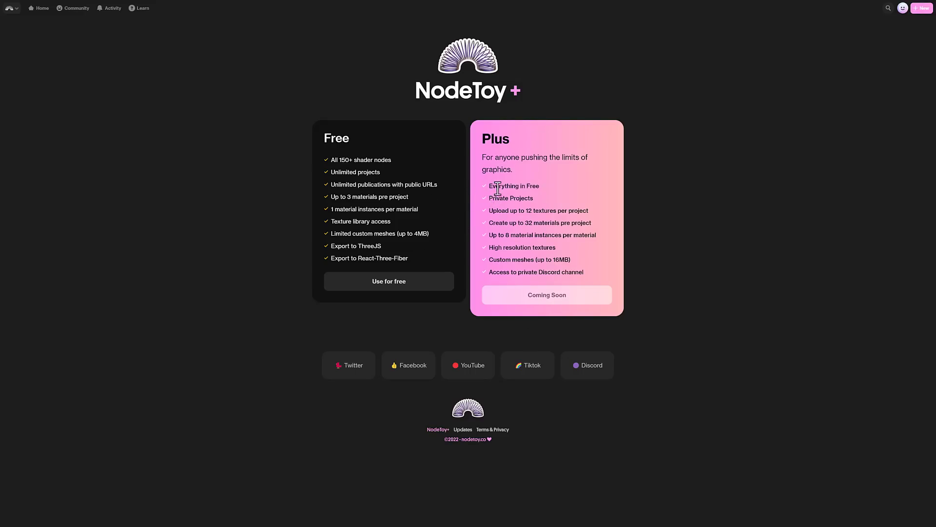
mouse_move(513, 211)
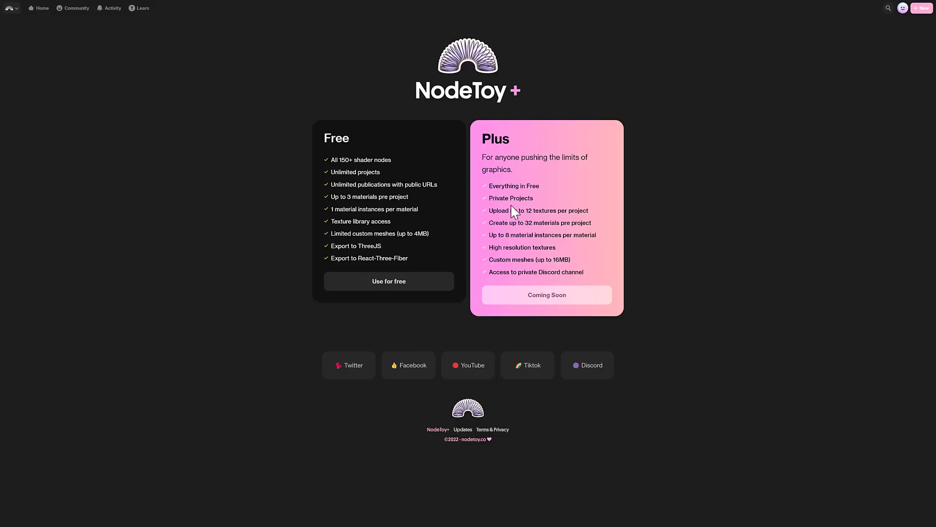
Step: Open the NodeToy+ pricing page listing the Free and Plus plans
left_click(42, 8)
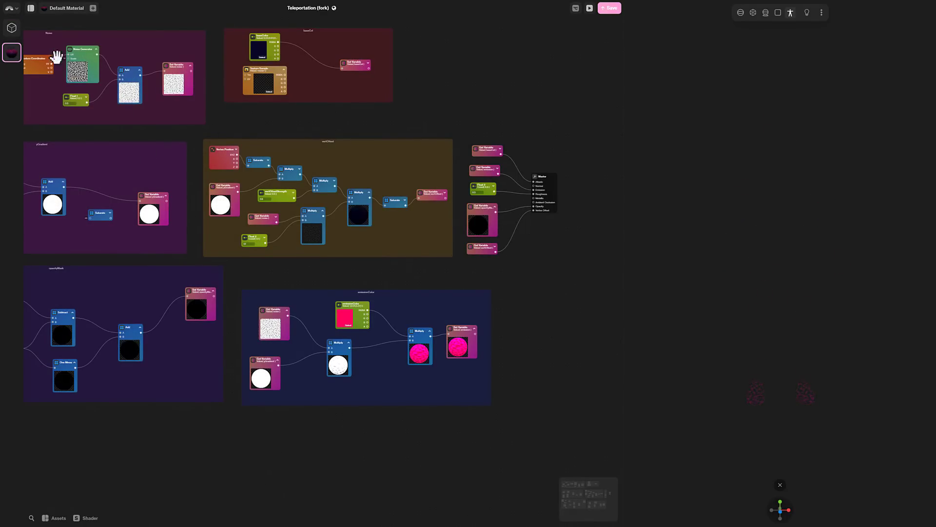
Step: Open the Teleportation (fork) graph and the Assets texture library
left_click(589, 8)
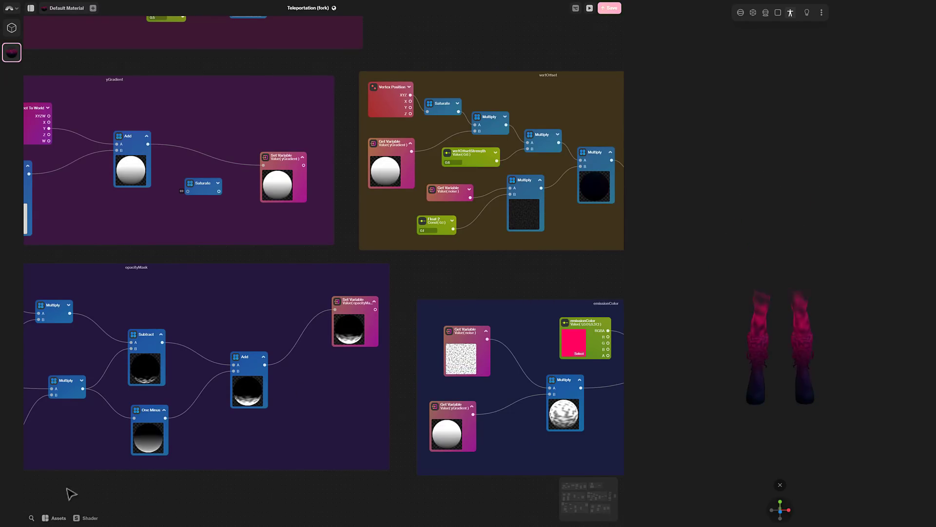
left_click(58, 518)
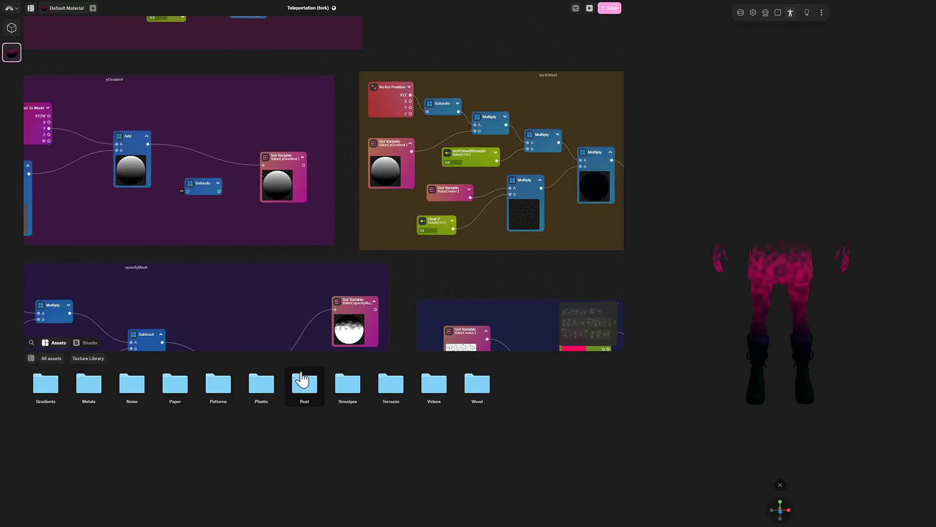
Step: Browse the Rust textures, return to All assets, and show the Master Output shader code
double_click(304, 383)
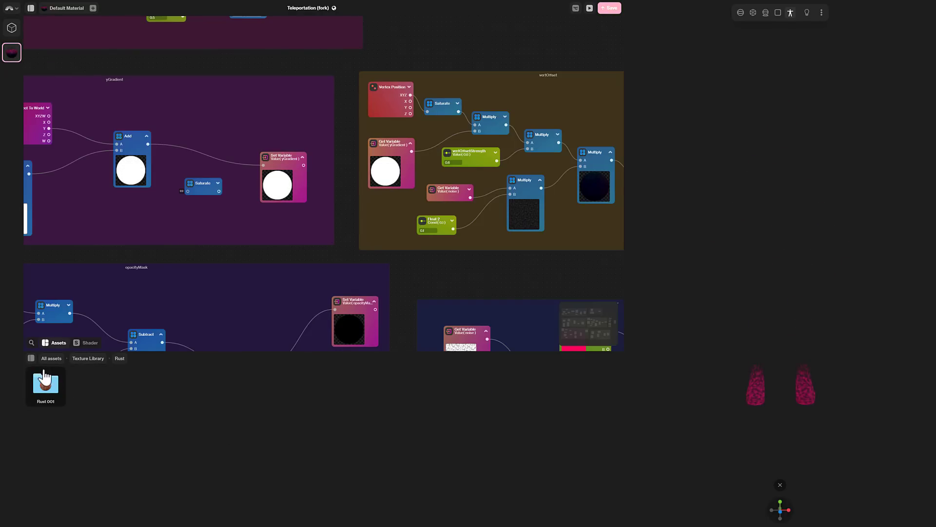
left_click(51, 357)
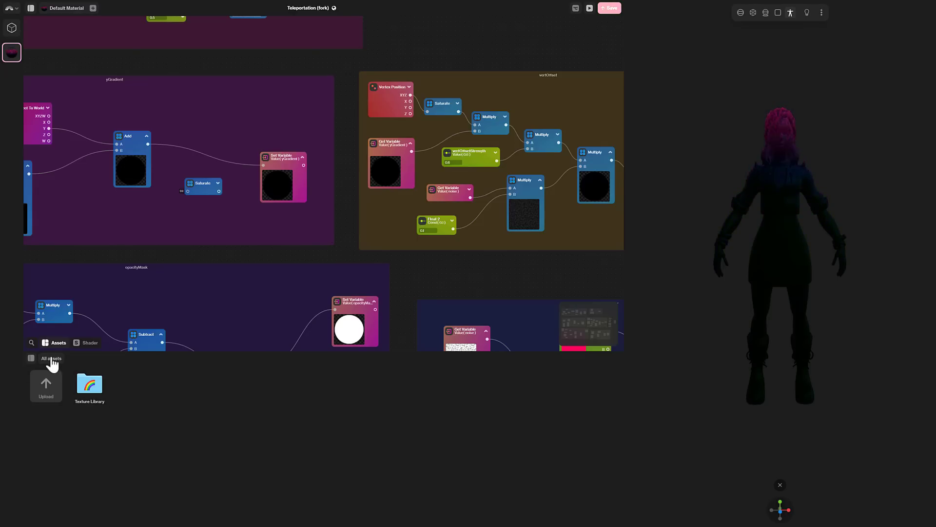
left_click(88, 342)
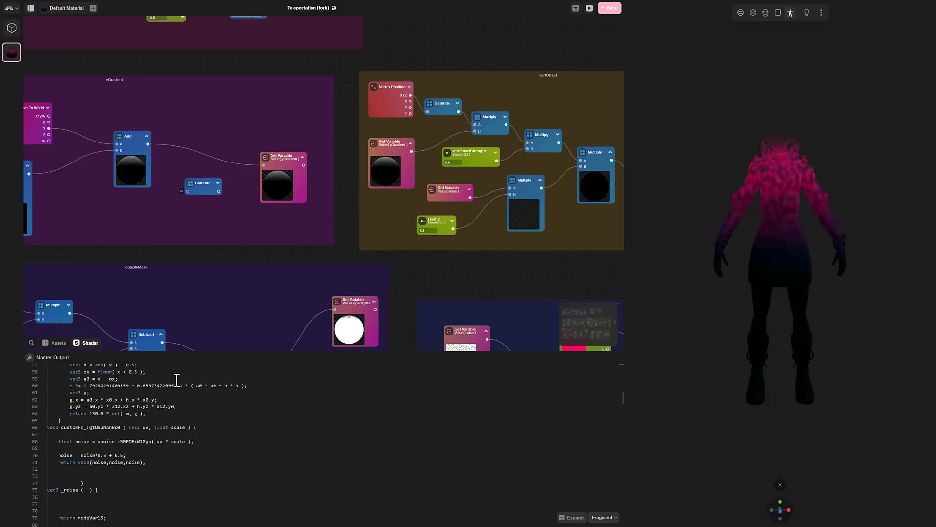
Step: Switch the Shader panel from Fragment to Vertex code, then to Uniforms
left_click(603, 517)
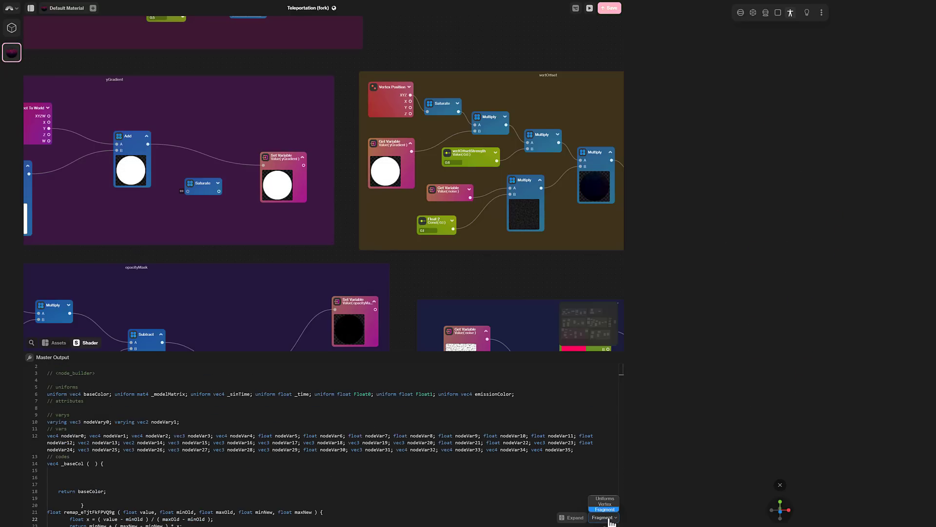
left_click(604, 517)
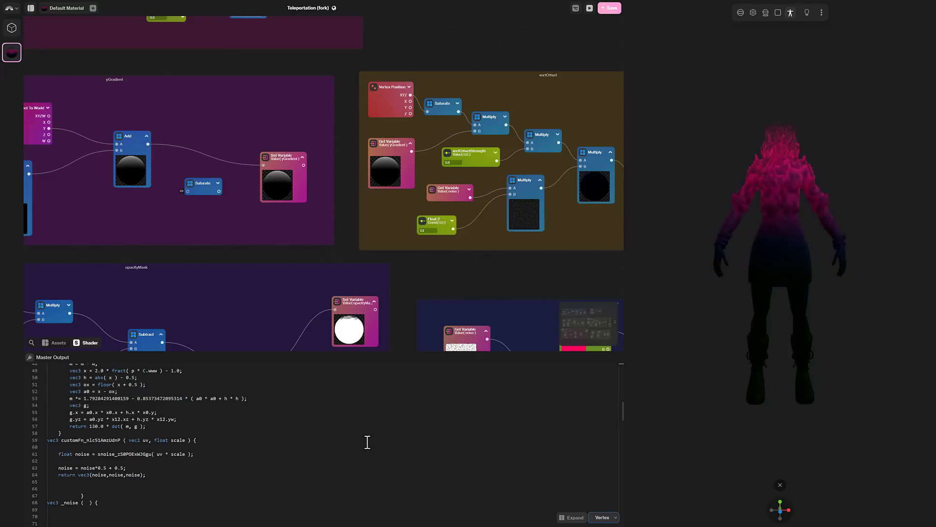
left_click(604, 517)
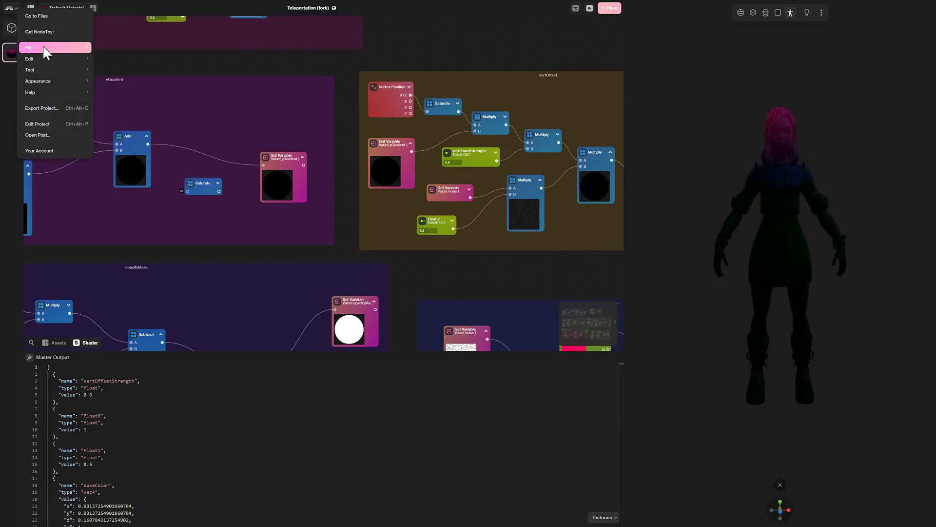
Step: Open the Default Material export dialog from the File menu, showing no drafts
left_click(29, 48)
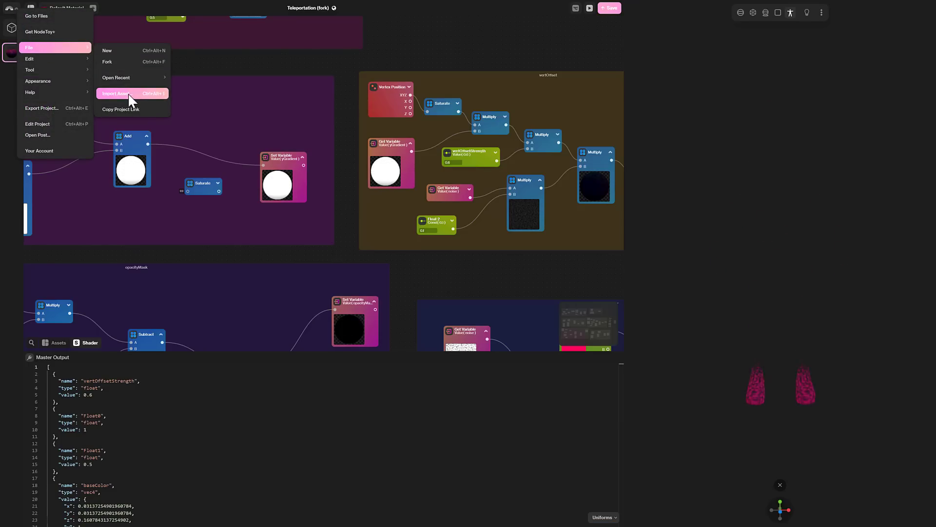
left_click(115, 93)
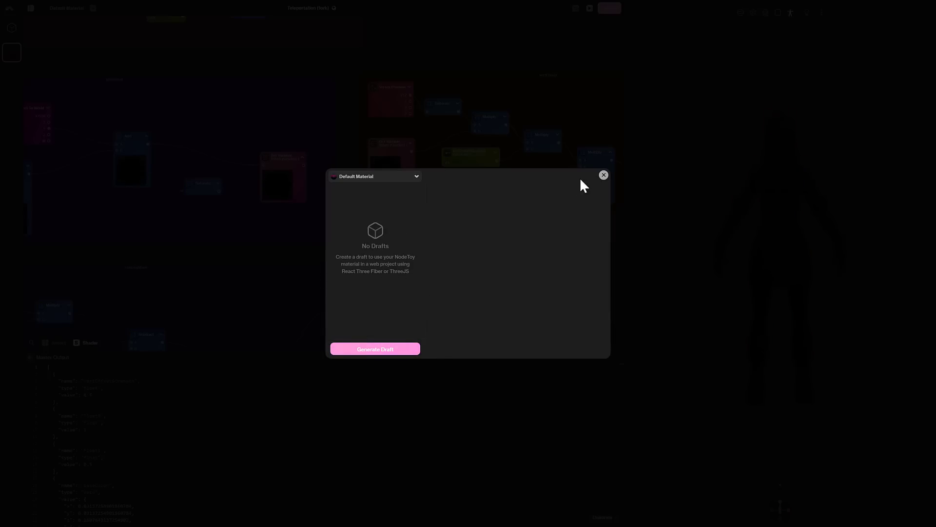
Step: Close the Default Material drafts dialog to return to the graph
left_click(603, 175)
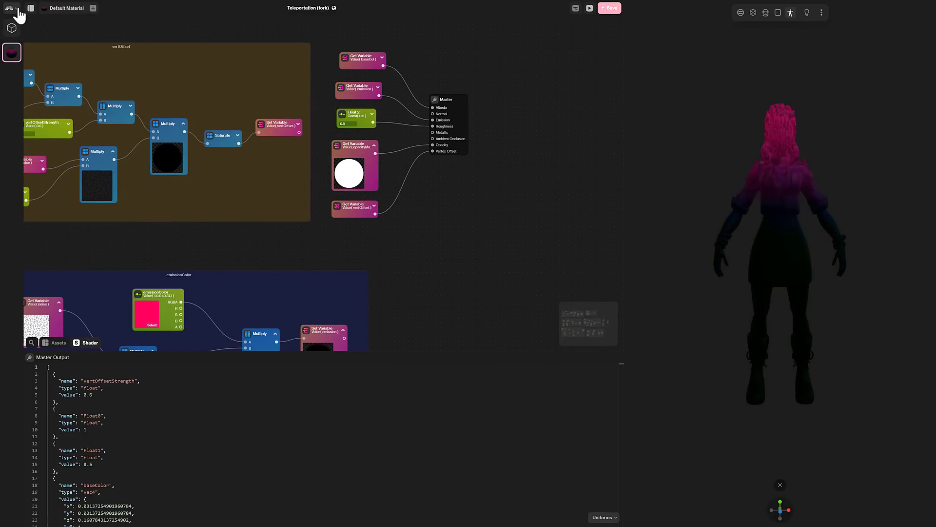
Step: Create a new untitled project via File > New, leaving only the Master node
left_click(11, 8)
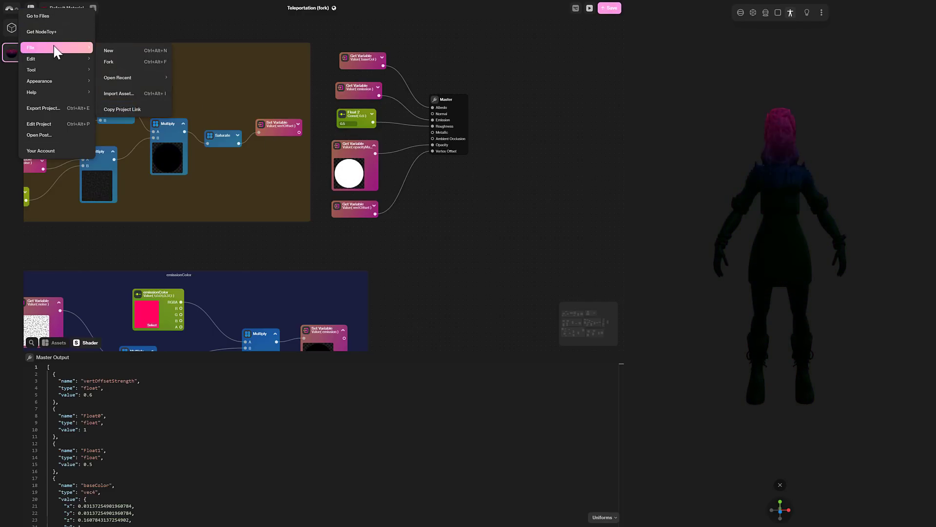
left_click(108, 50)
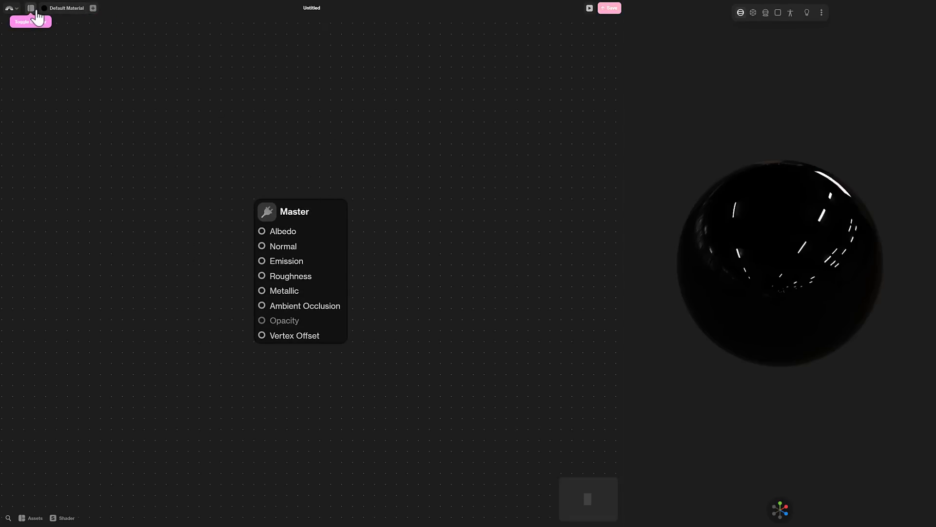
Step: Open the Learn documentation via Help > Open Documentation
left_click(31, 8)
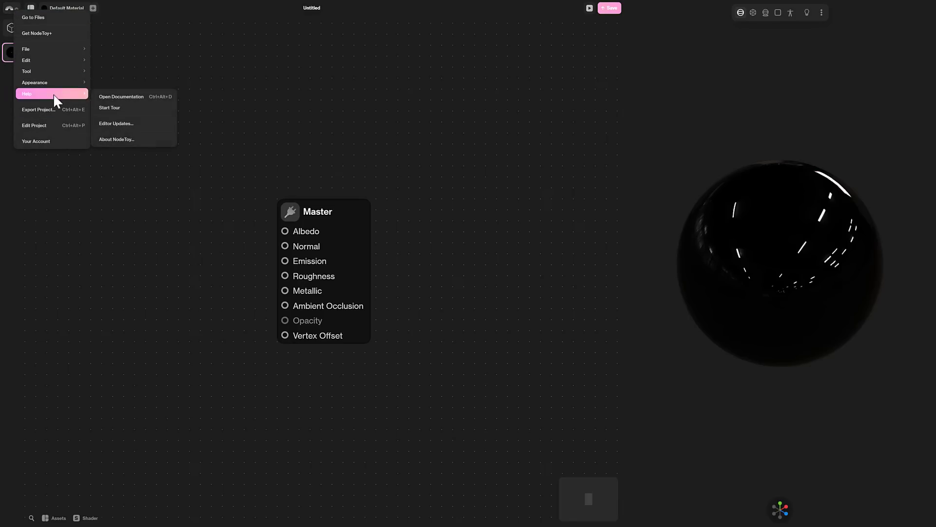
left_click(120, 96)
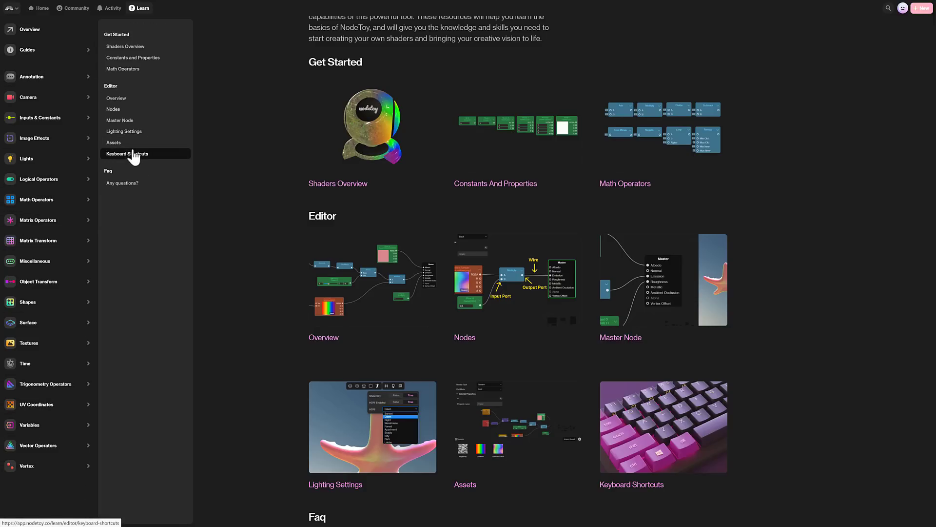
Step: View the Keyboard Shortcuts documentation page and scroll through its node shortcut tables
left_click(125, 154)
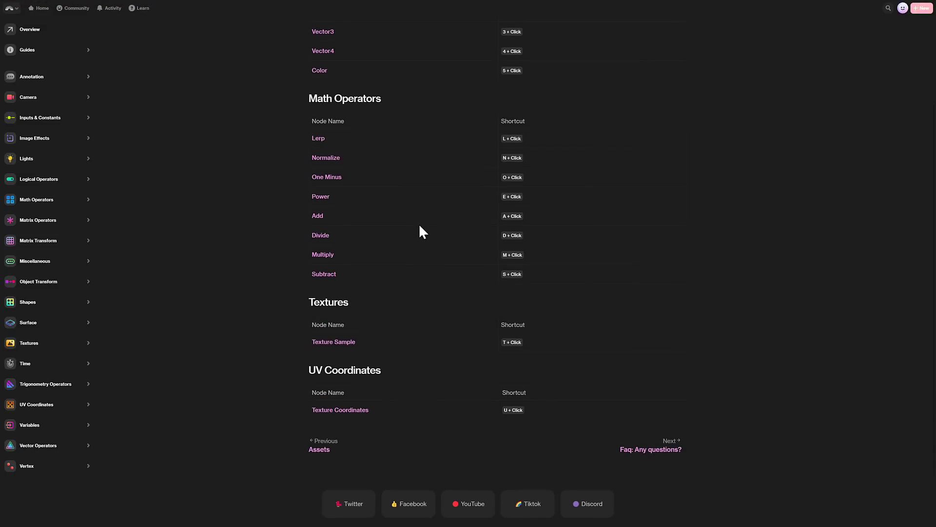
scroll("up", 3)
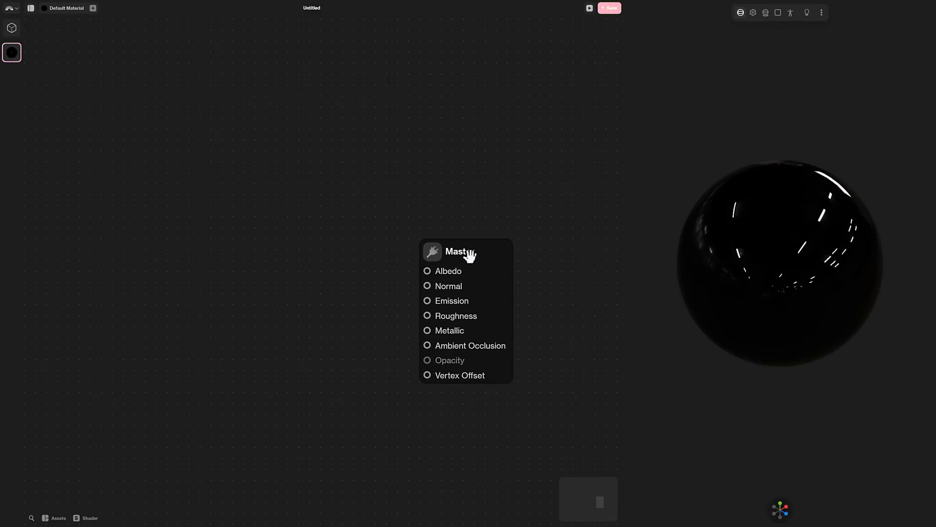
Step: Switch the Master node's material type to Physical, then Unlit, then back to Standard
left_click(461, 250)
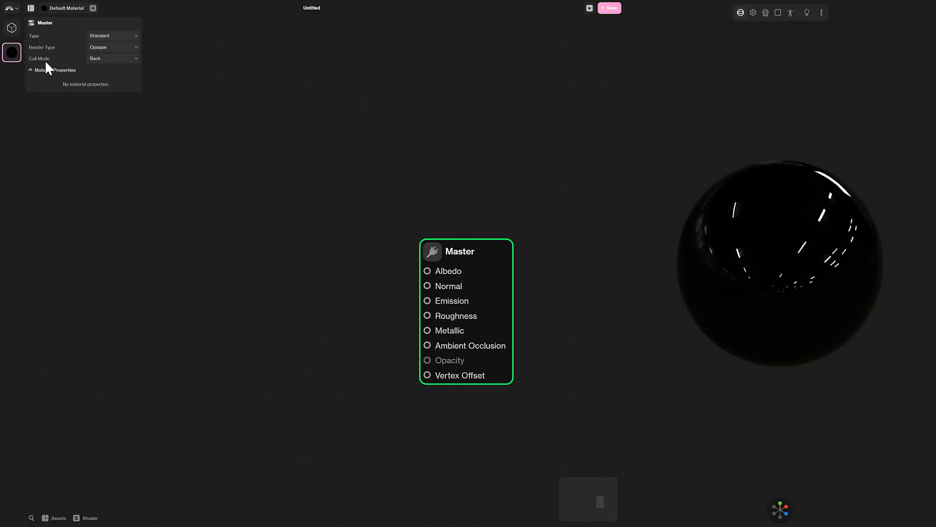
left_click(113, 36)
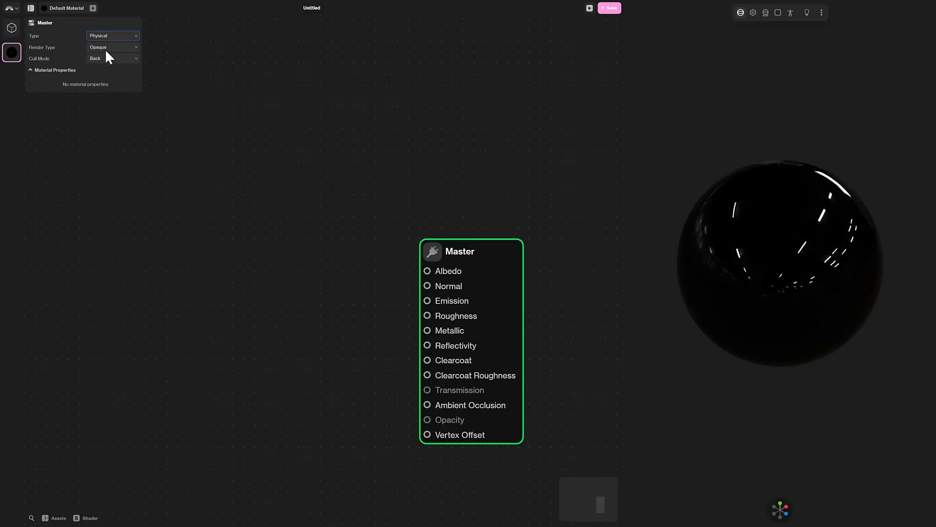
mouse_move(444, 290)
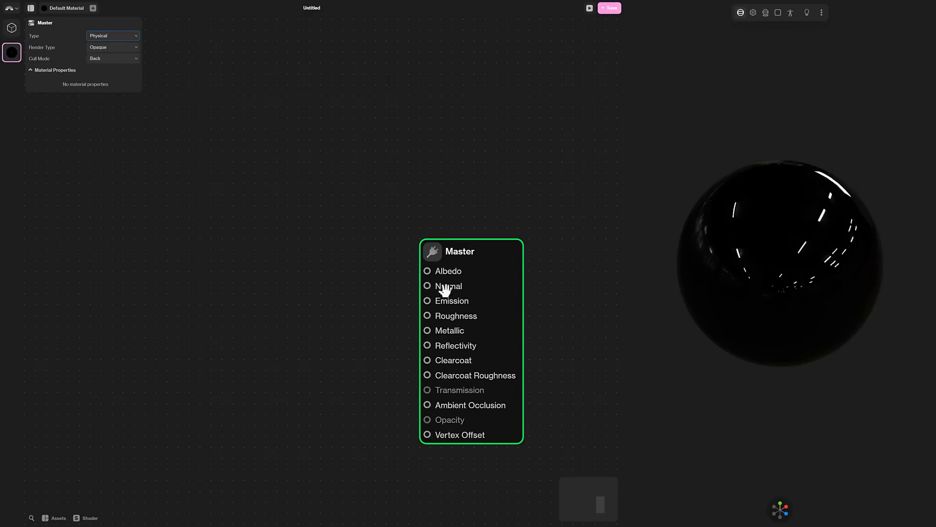
left_click(113, 36)
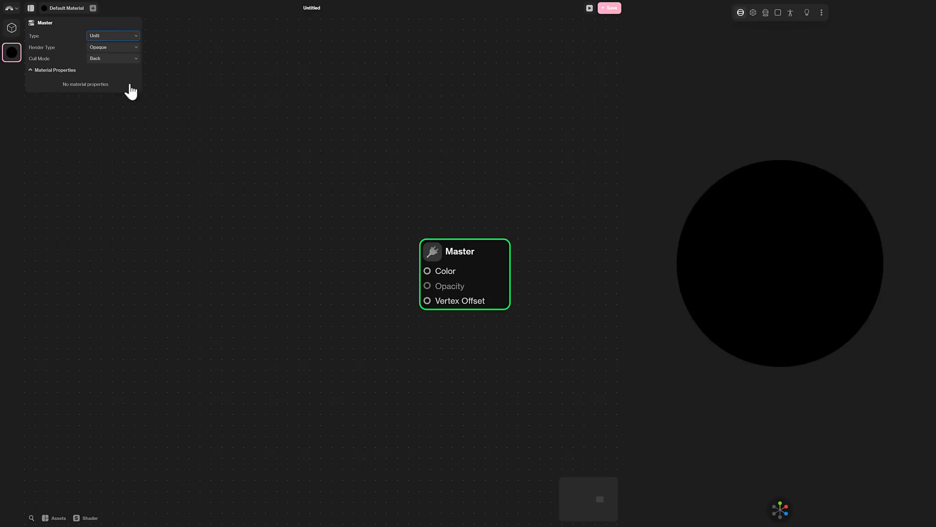
left_click(112, 35)
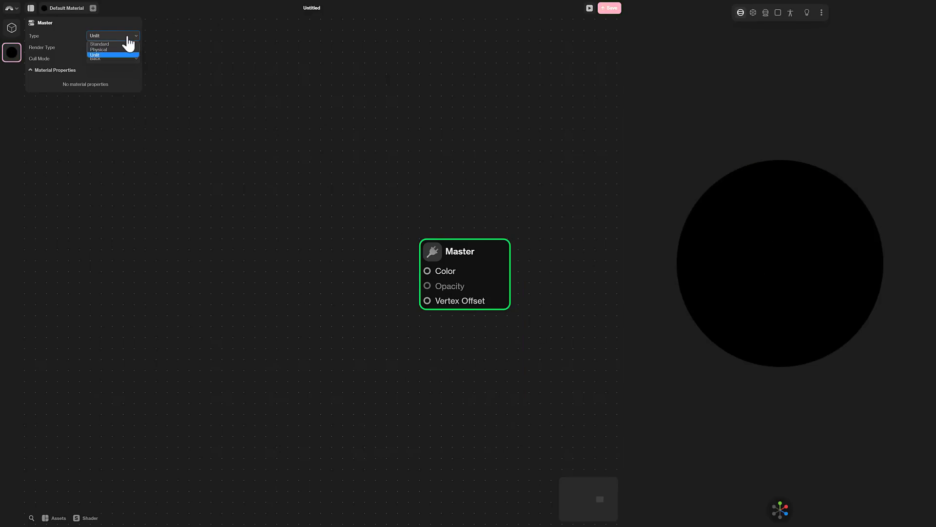
left_click(99, 43)
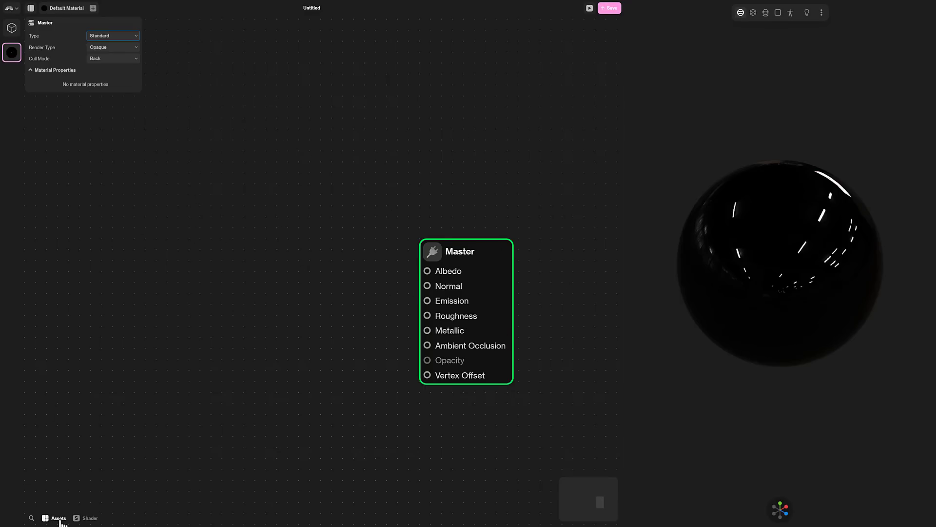
Step: Open the asset library and go into the Videos texture folder
left_click(58, 518)
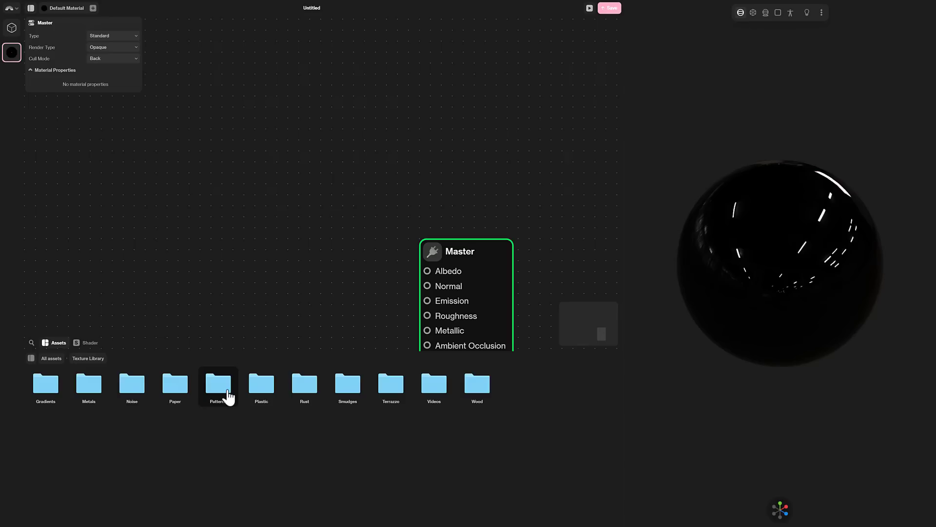
mouse_move(433, 385)
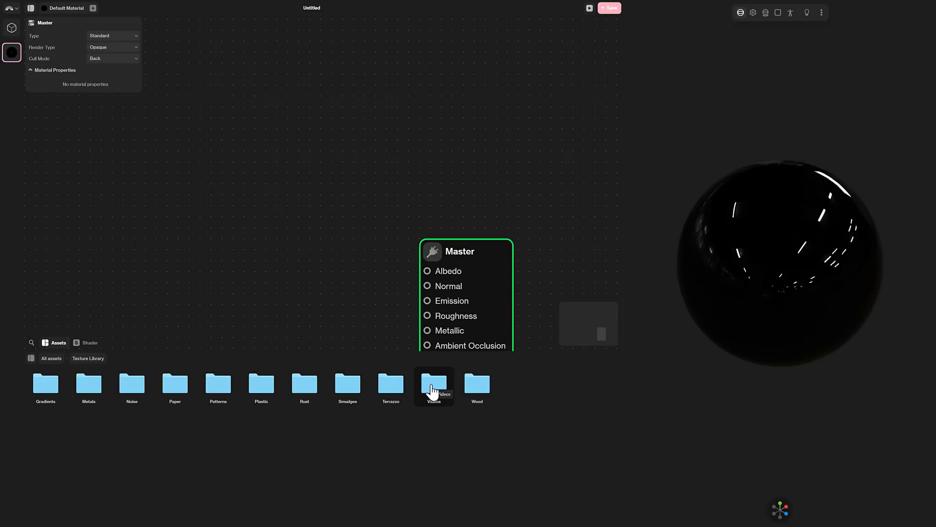
double_click(434, 383)
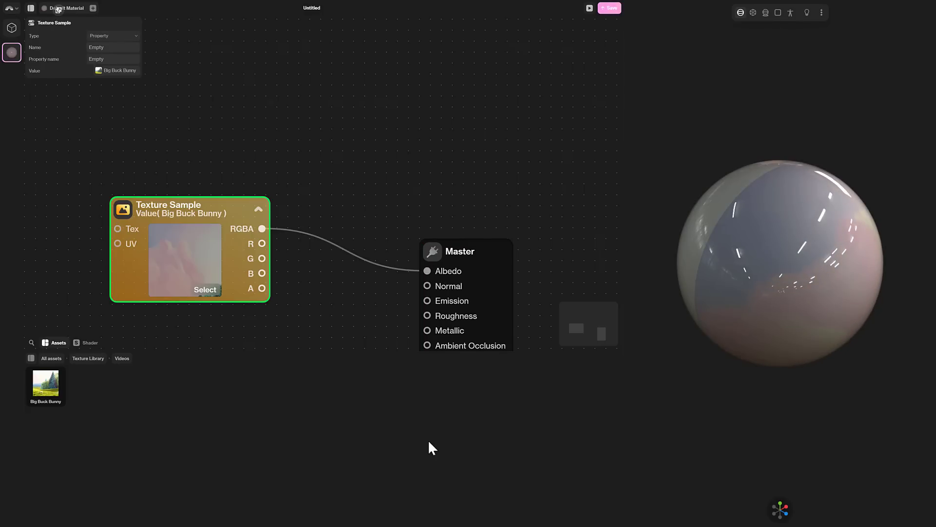
mouse_move(802, 301)
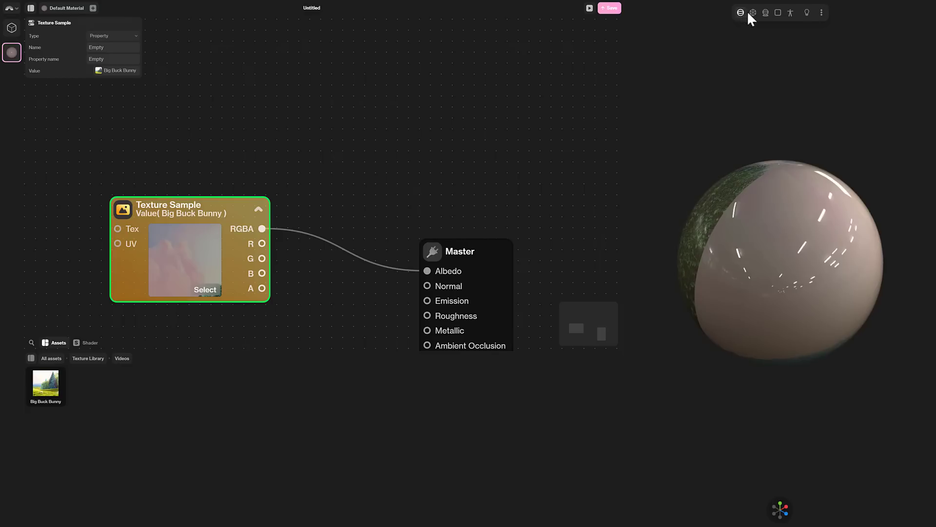
Step: Preview the material on a cube, then the shader ball, and open the environment settings
left_click(753, 12)
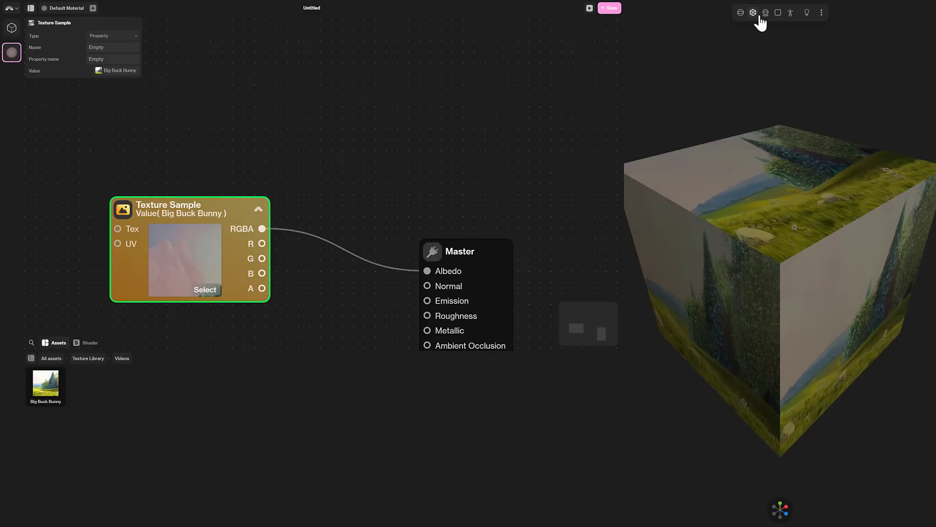
left_click(766, 11)
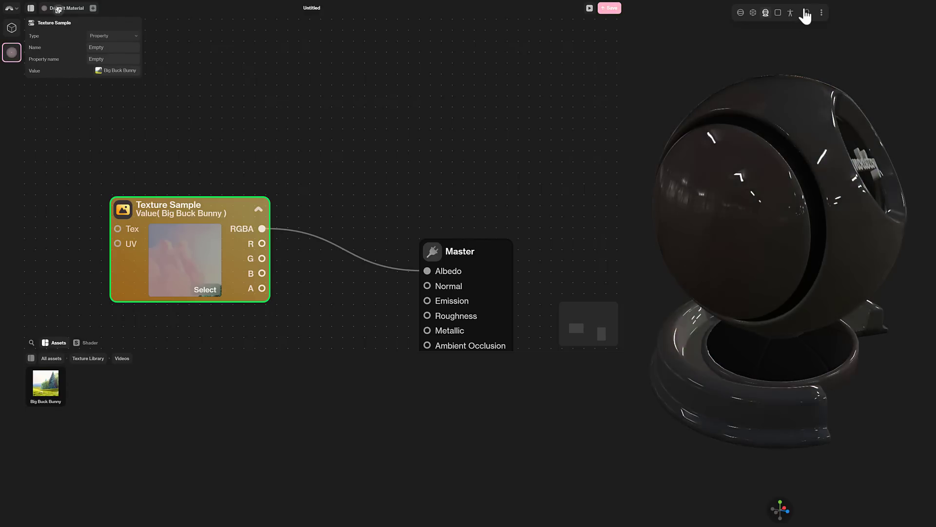
left_click(807, 12)
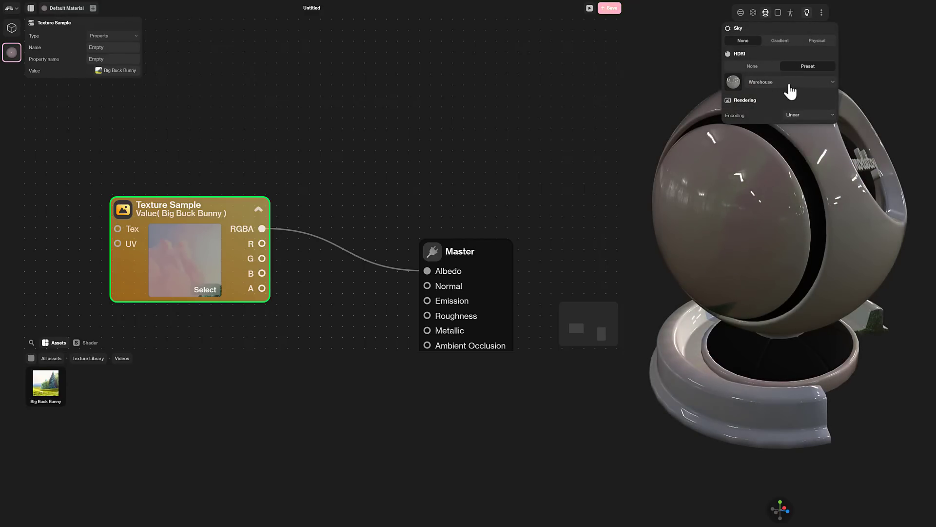
Step: Light the preview with the City HDRI preset and a Physical sky
left_click(790, 82)
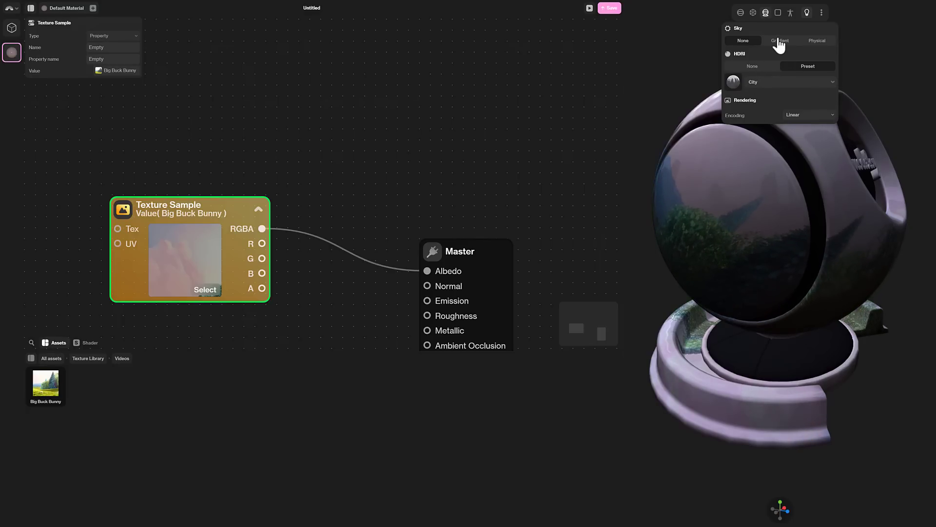
left_click(780, 40)
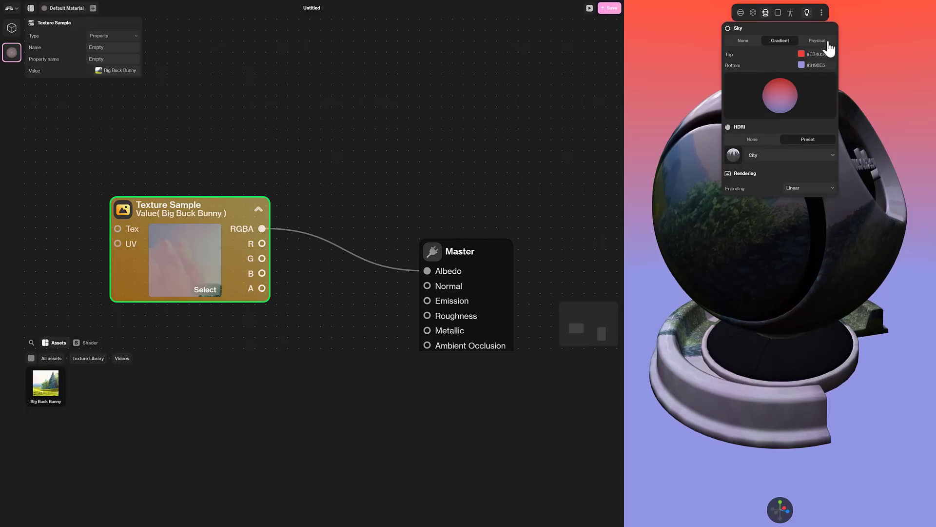
left_click(816, 40)
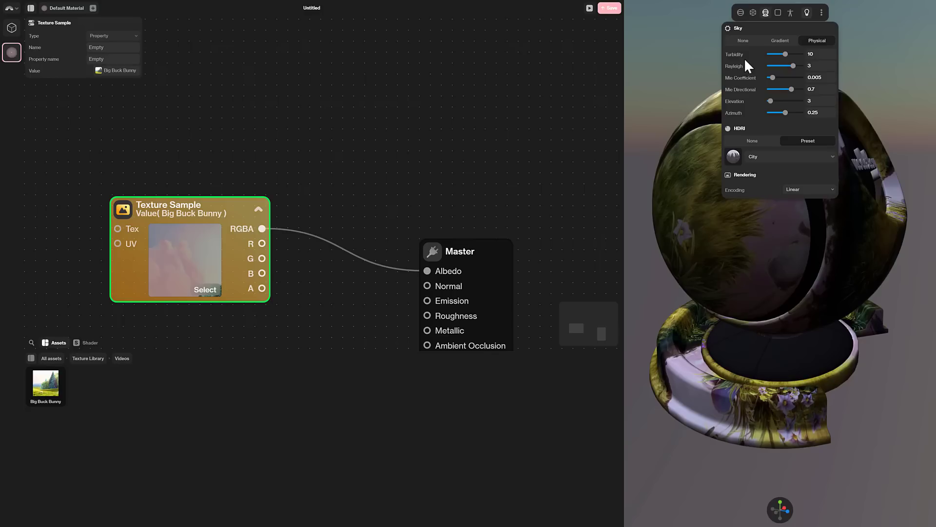
Step: Turn on the ground grid in the preview and view the generated shader code
left_click(809, 189)
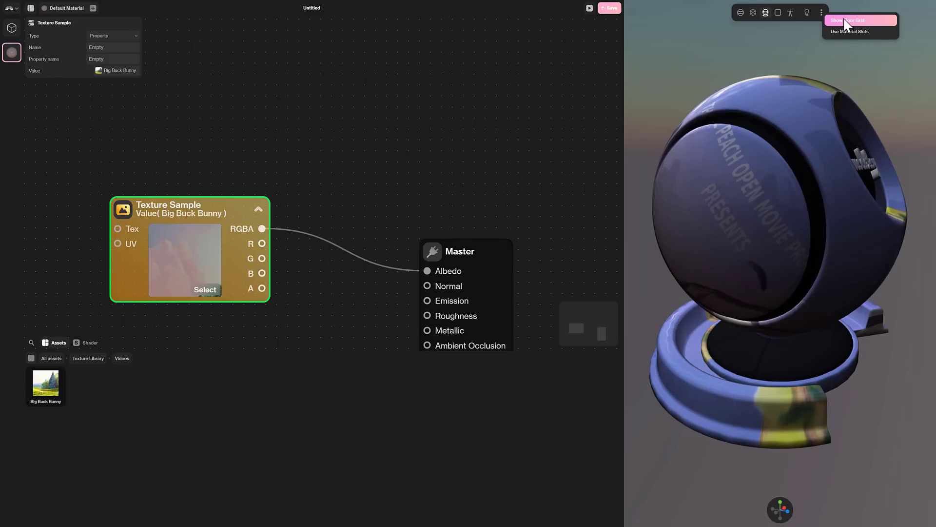
left_click(851, 21)
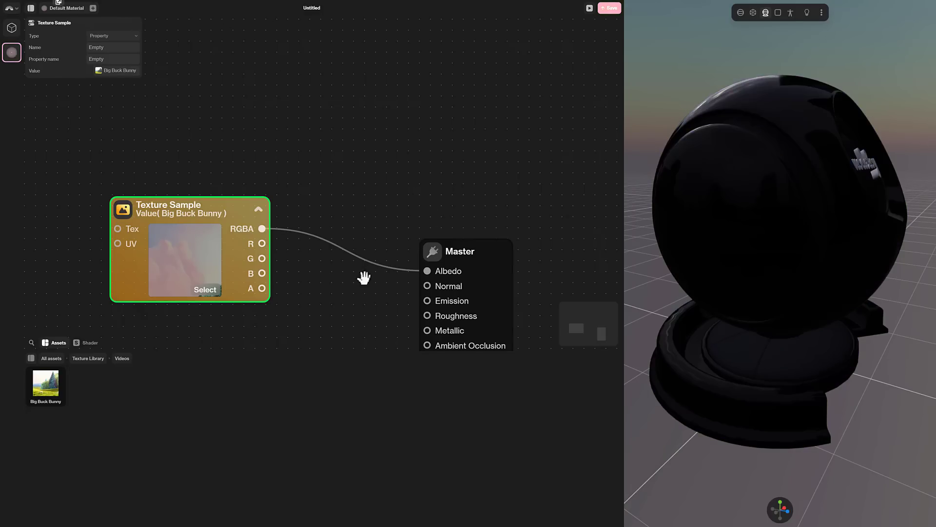
left_click(89, 342)
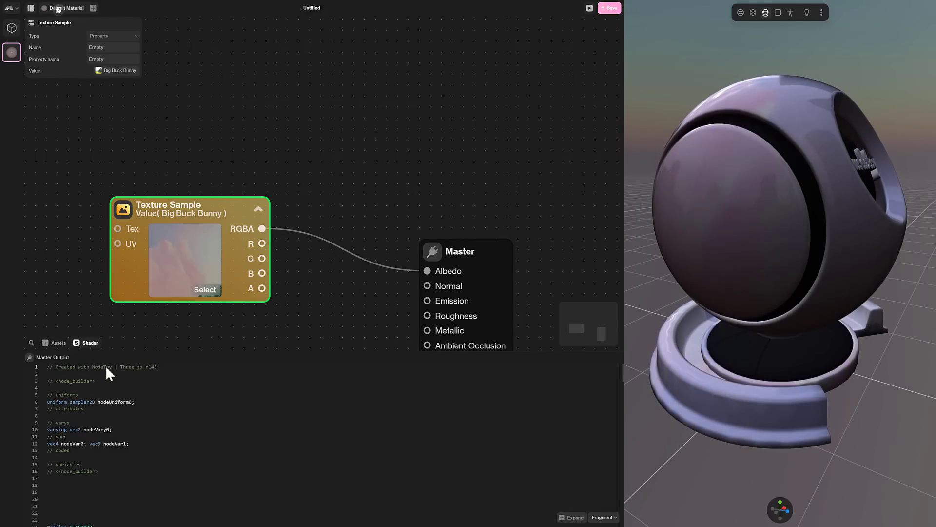
Step: Search the node browser for 'vec' and add a Vector4 constant node
scroll("down", 3)
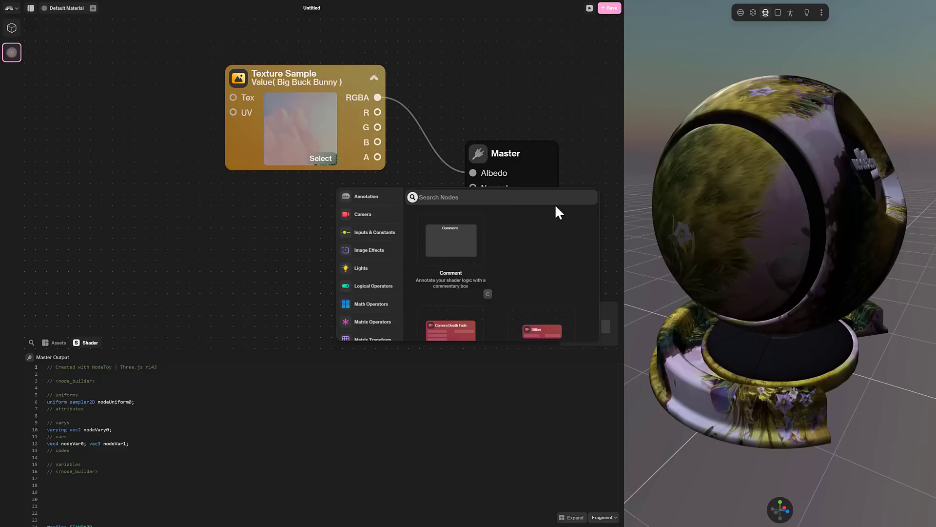
type("vec")
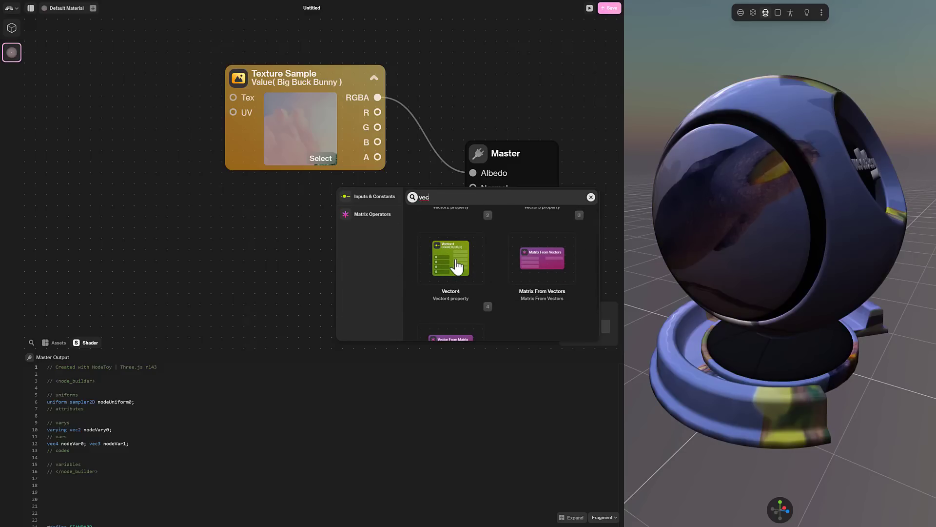
left_click(450, 258)
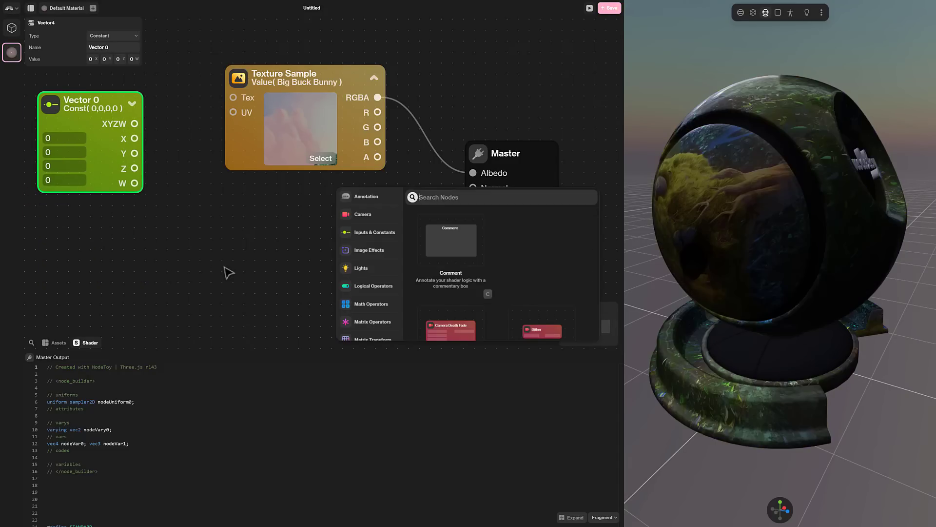
Step: Add a Custom Expression via 'expre', give it a Vector3 input In0, and wire Vector 0 in
type("expre")
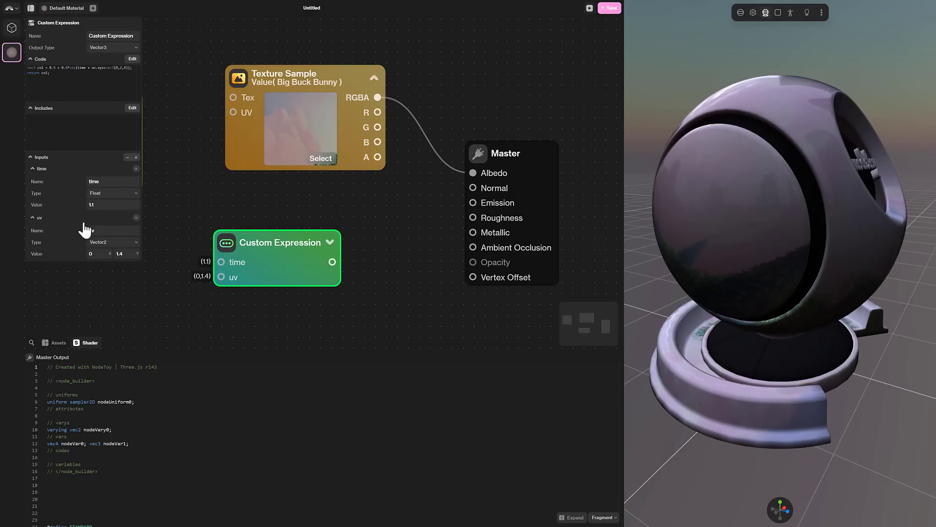
left_click(136, 157)
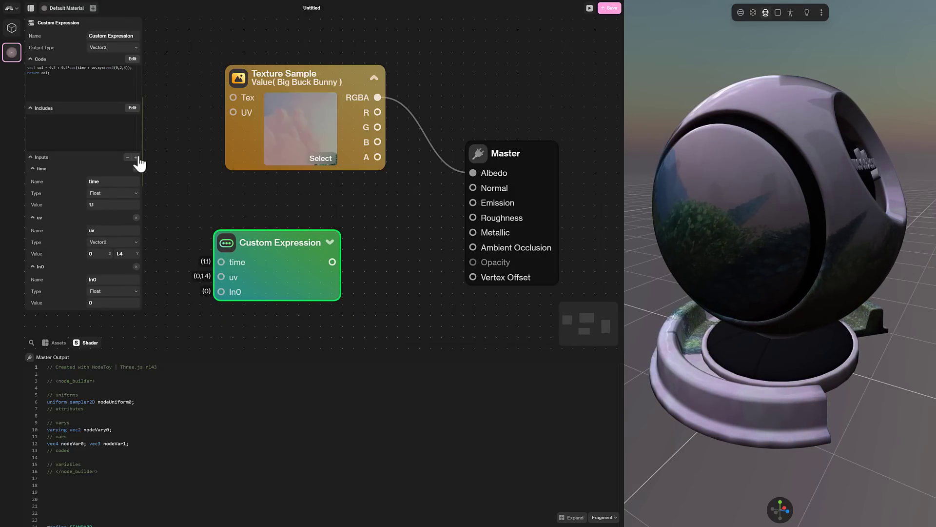
left_click(113, 291)
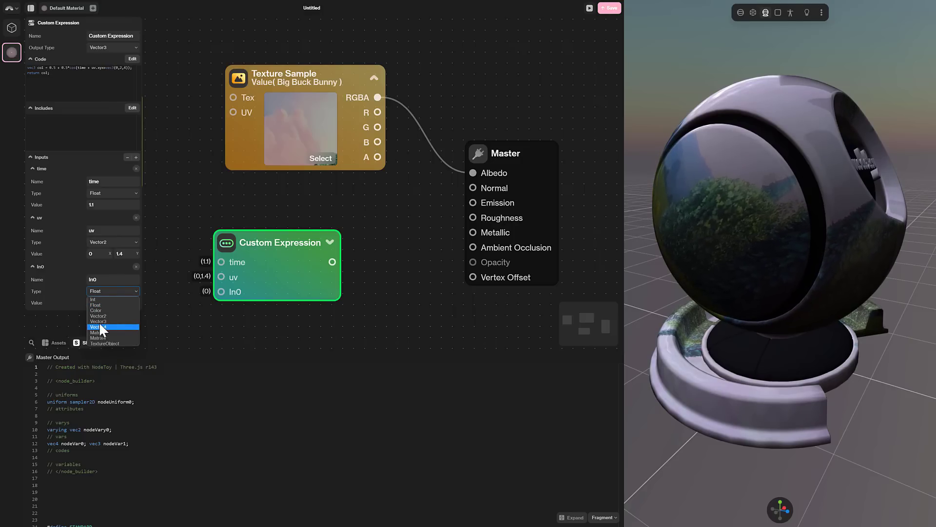
left_click(99, 326)
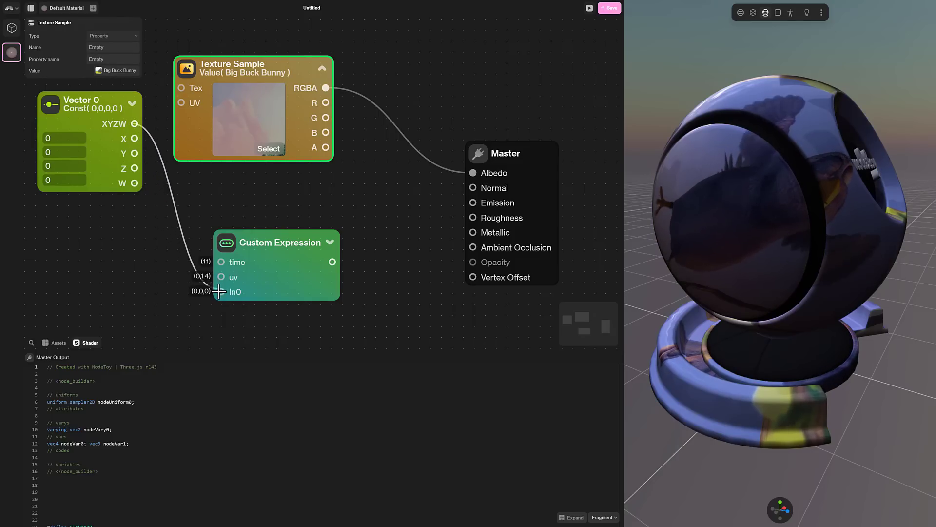
left_click(275, 241)
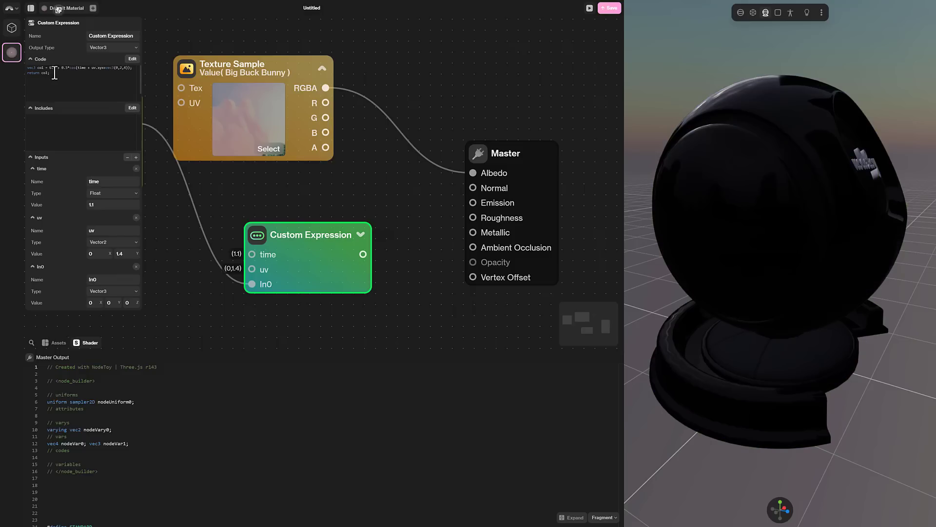
Step: Open the Custom Expression's cosine colour GLSL code in the bottom code editor
left_click(133, 58)
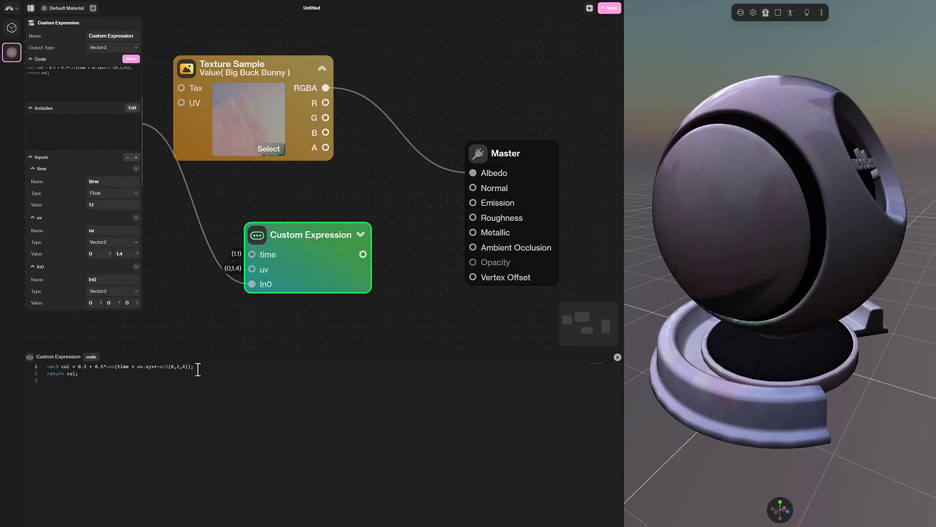
type("ve")
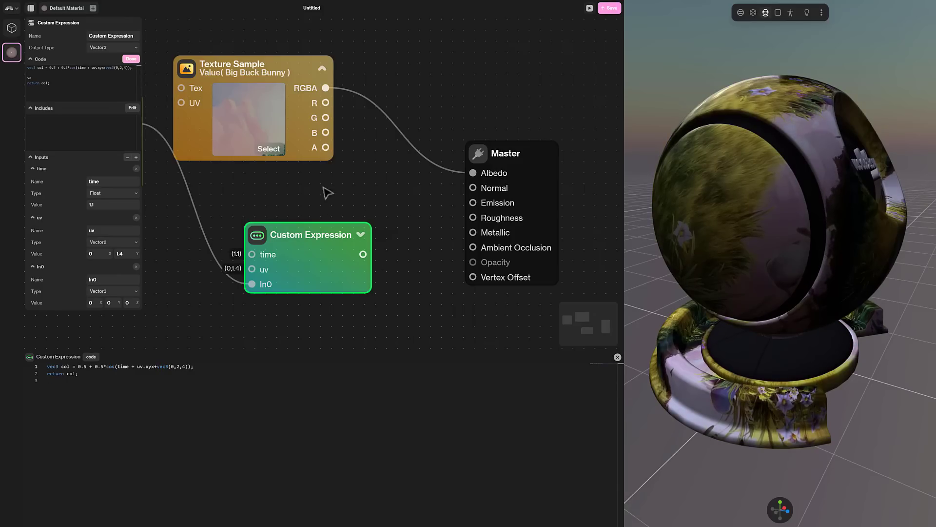
mouse_move(327, 241)
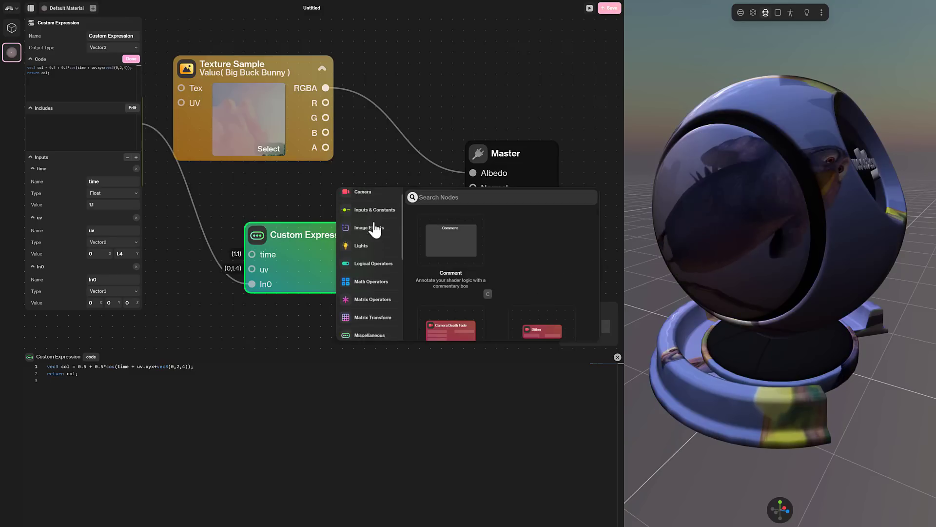
Step: Add a Rectangle shape node with 0.5 width and height to the graph
scroll("down", 3)
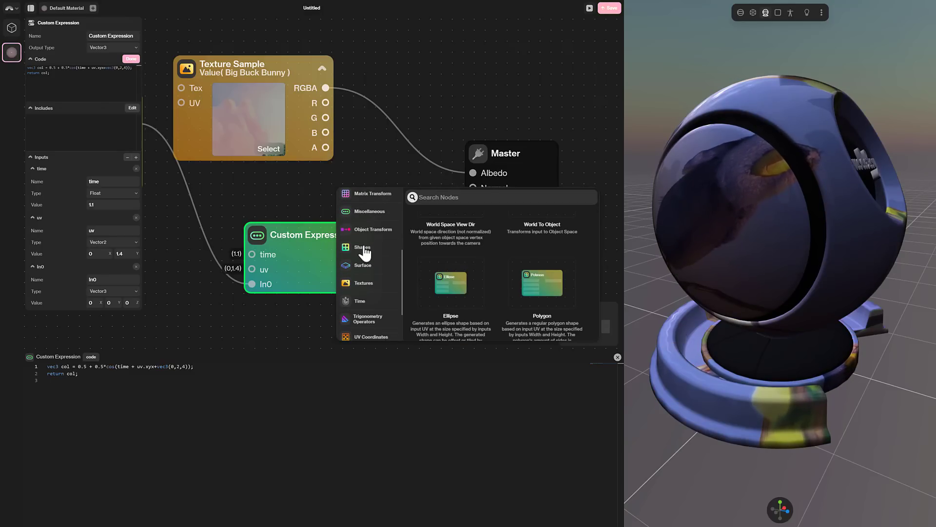
scroll("down", 3)
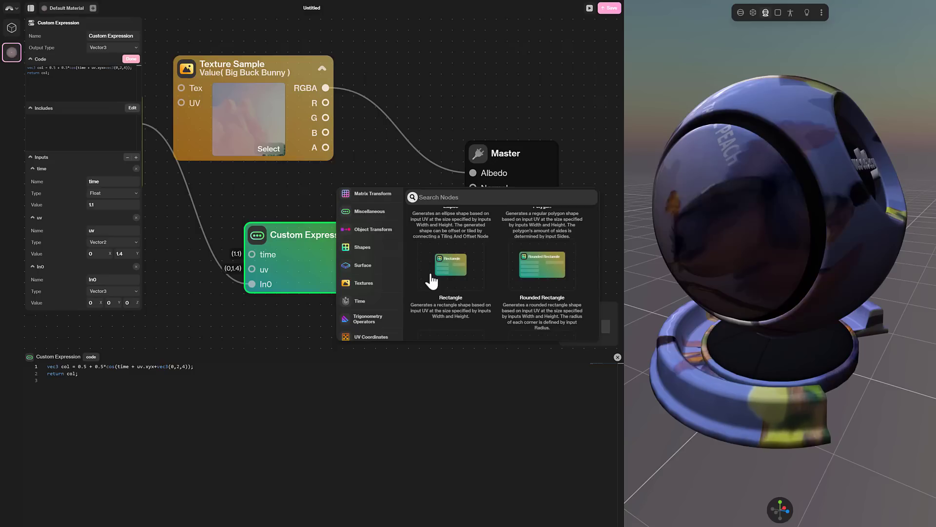
left_click(450, 269)
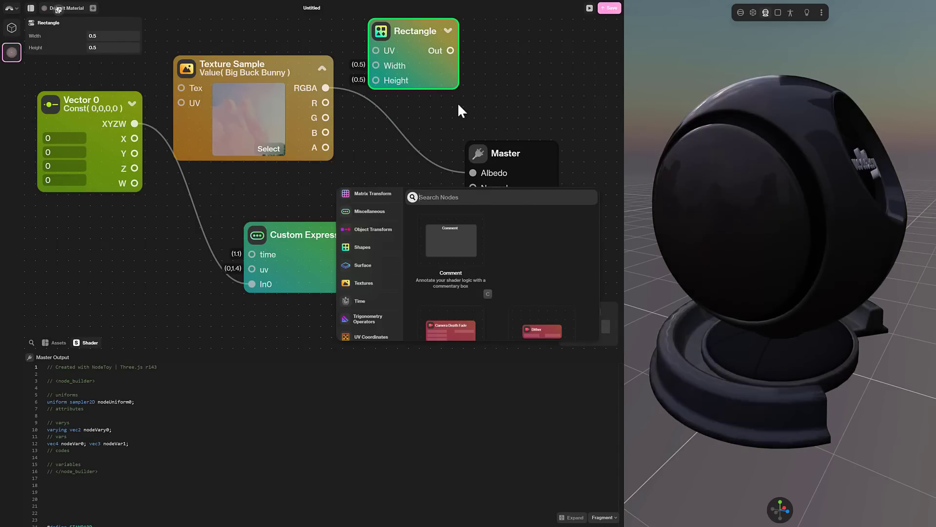
Step: Browse the trigonometry nodes, view the vertex shader code, and open the texture assets
scroll("down", 3)
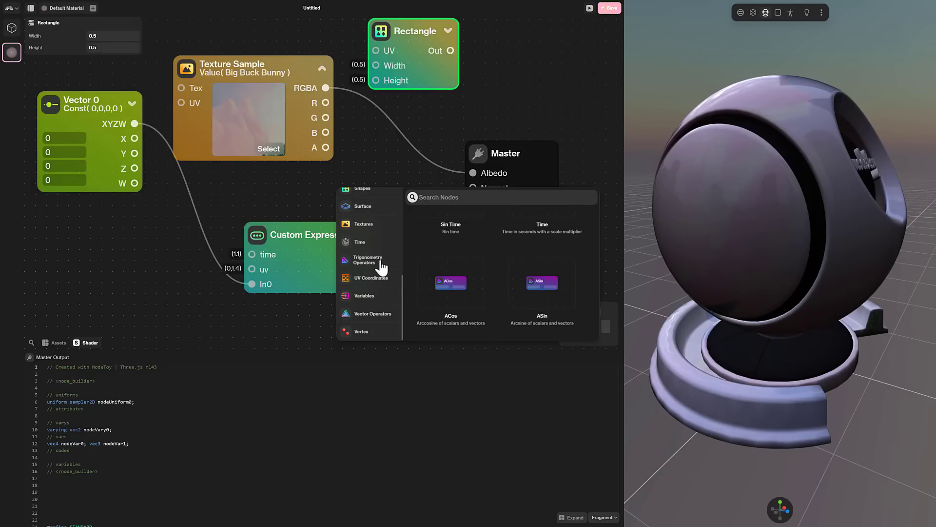
left_click(364, 224)
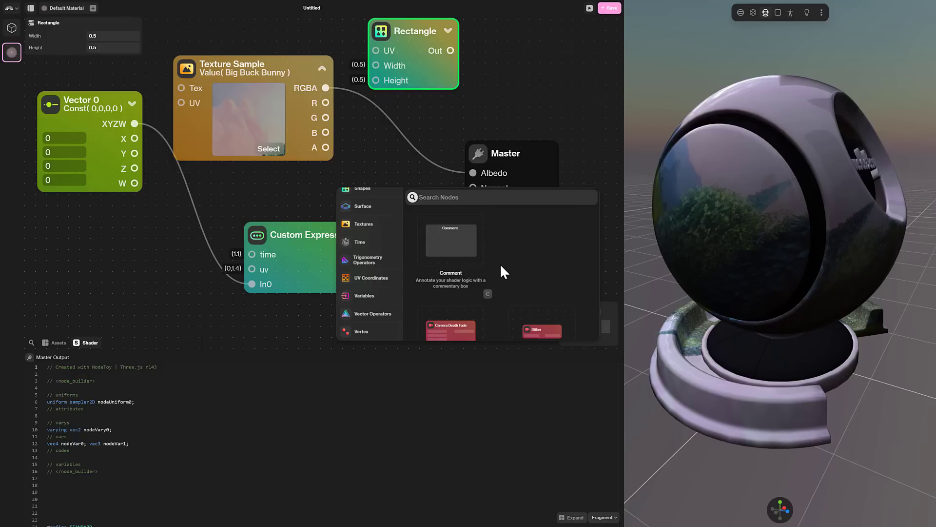
scroll("down", 3)
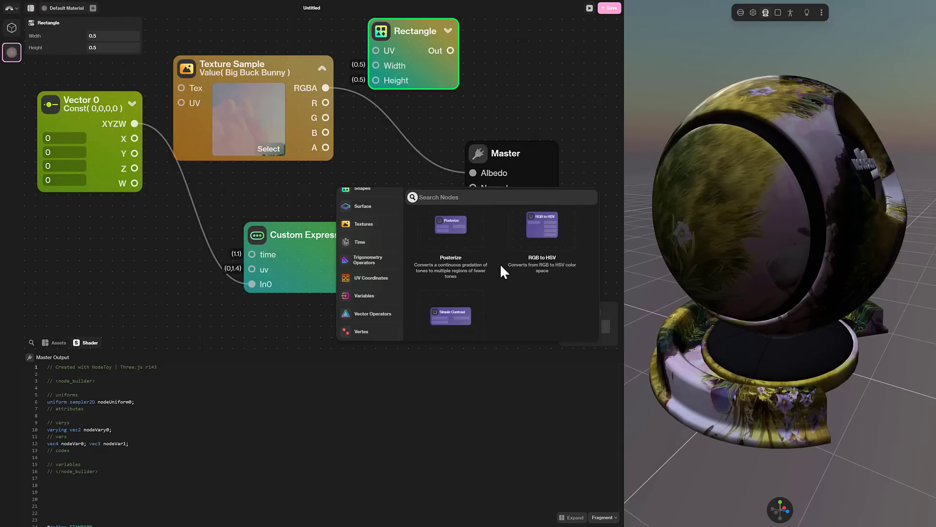
scroll("up", 3)
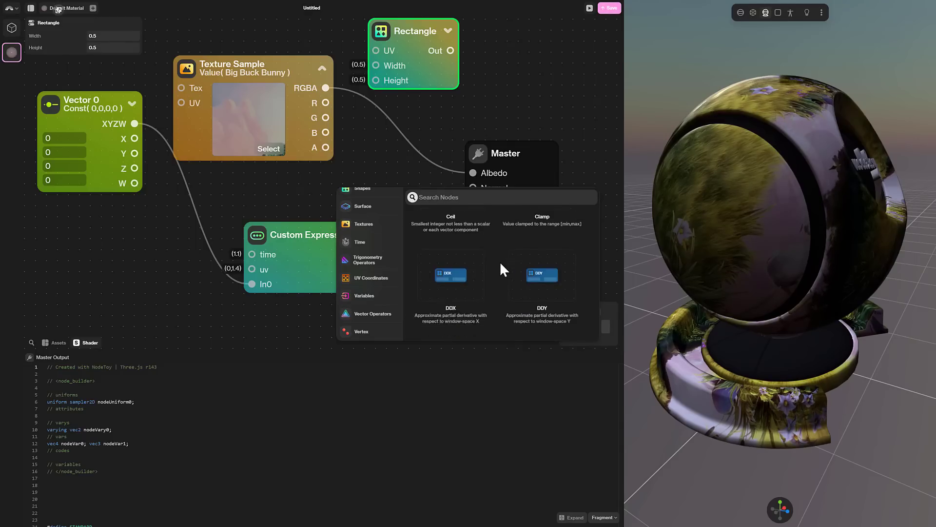
scroll("down", 3)
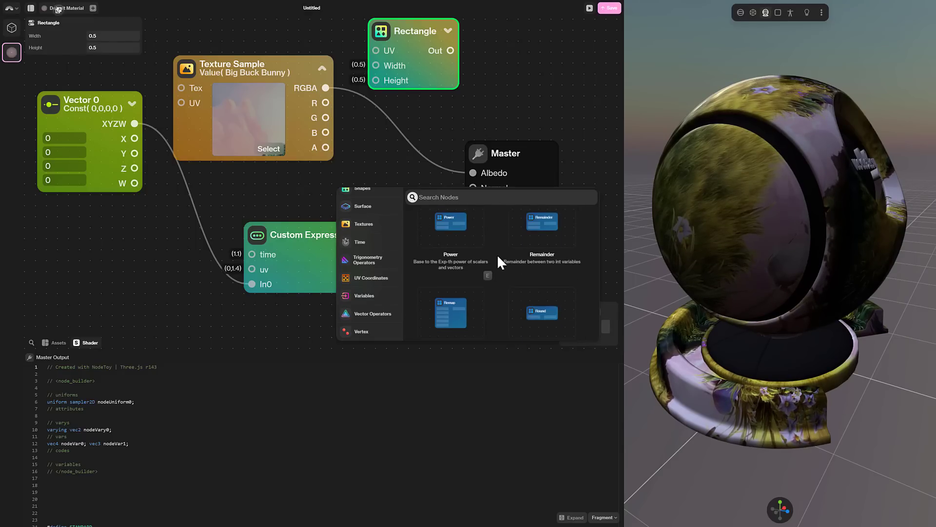
scroll("down", 3)
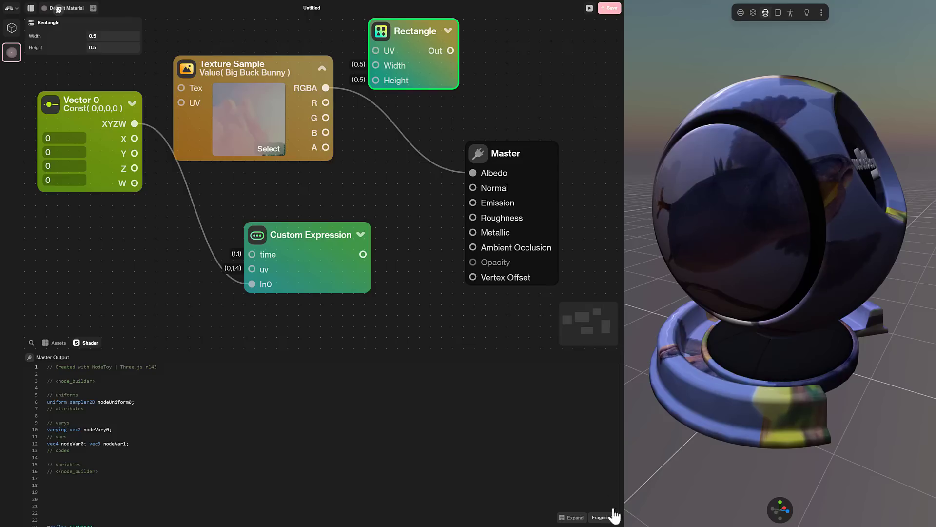
left_click(602, 516)
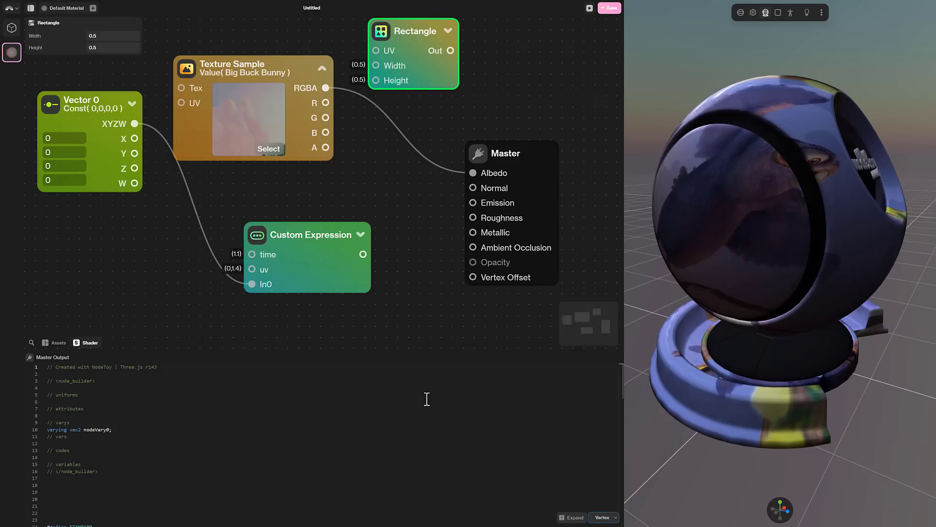
left_click(59, 343)
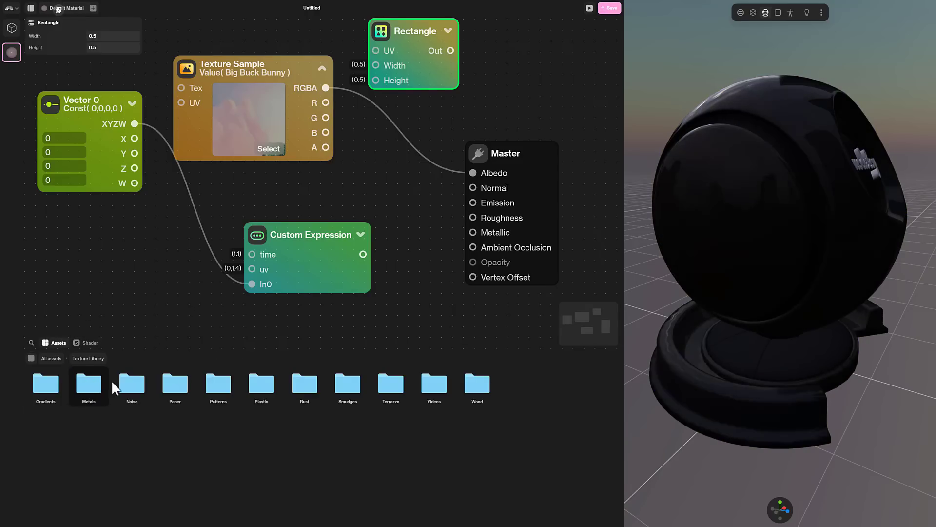
Step: Open the Noise texture folder in the asset library
double_click(131, 385)
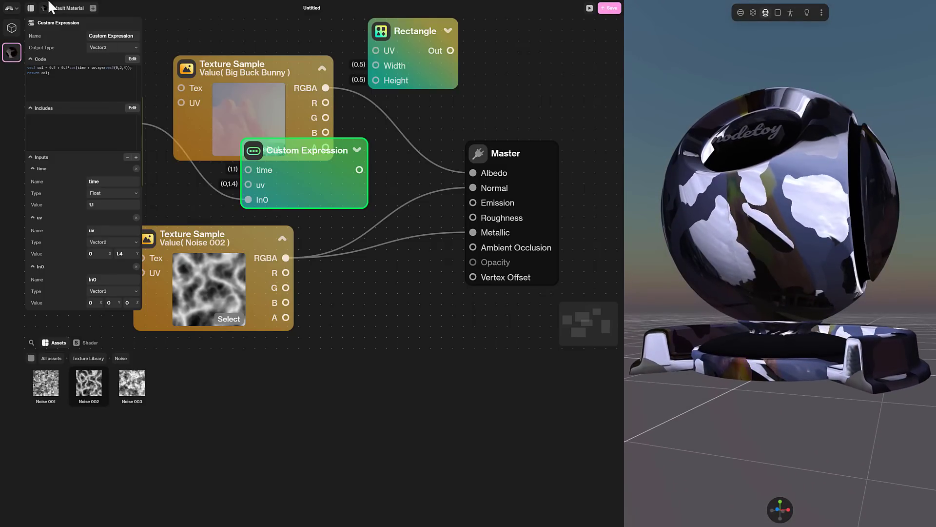
Step: Leave the editor via Go to Files, discarding changes, and return to the home page with Teleportation (fork)
left_click(86, 8)
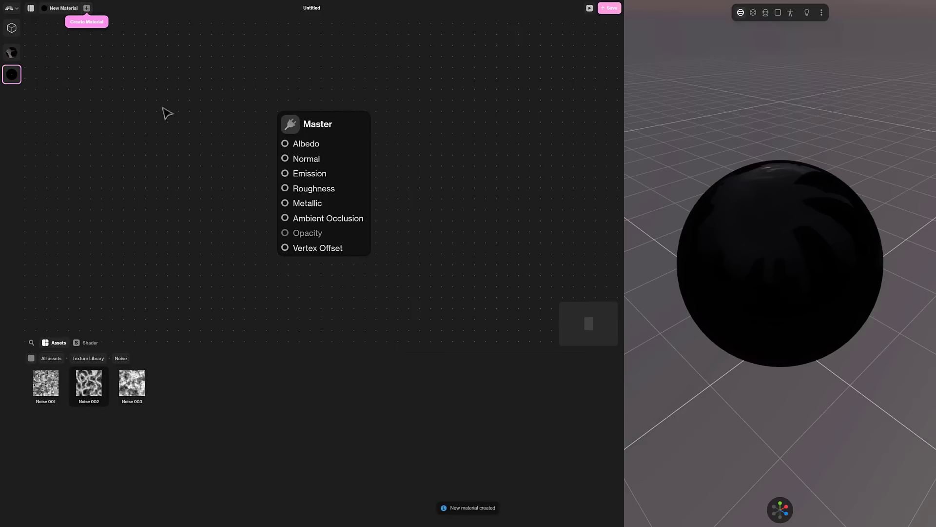
mouse_move(81, 77)
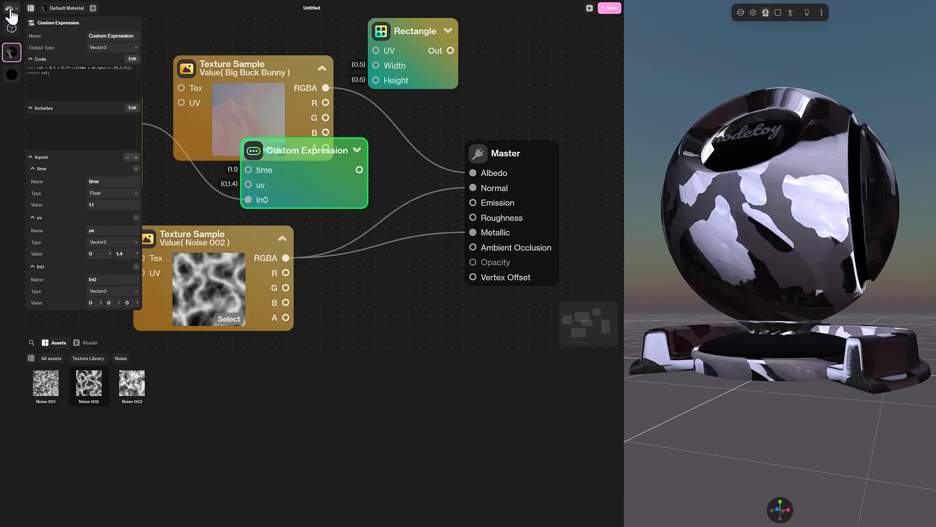
left_click(10, 9)
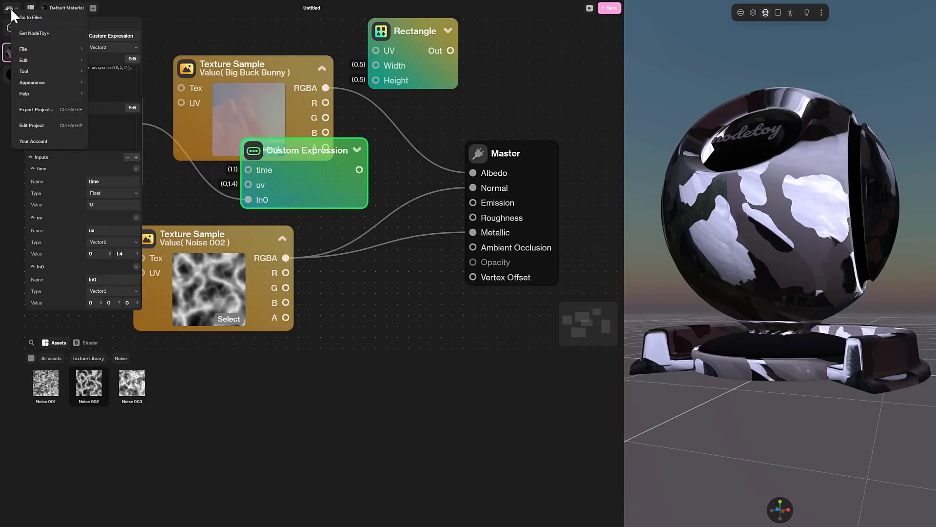
left_click(30, 16)
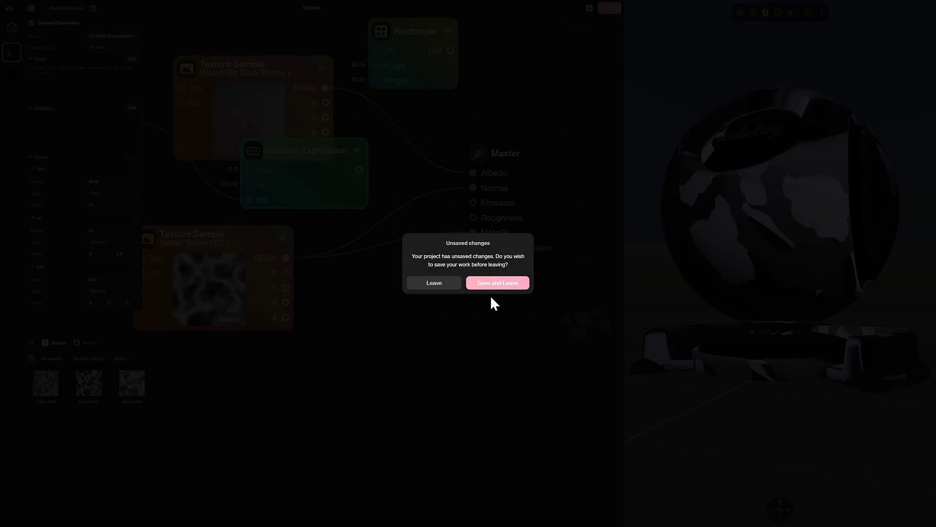
left_click(434, 282)
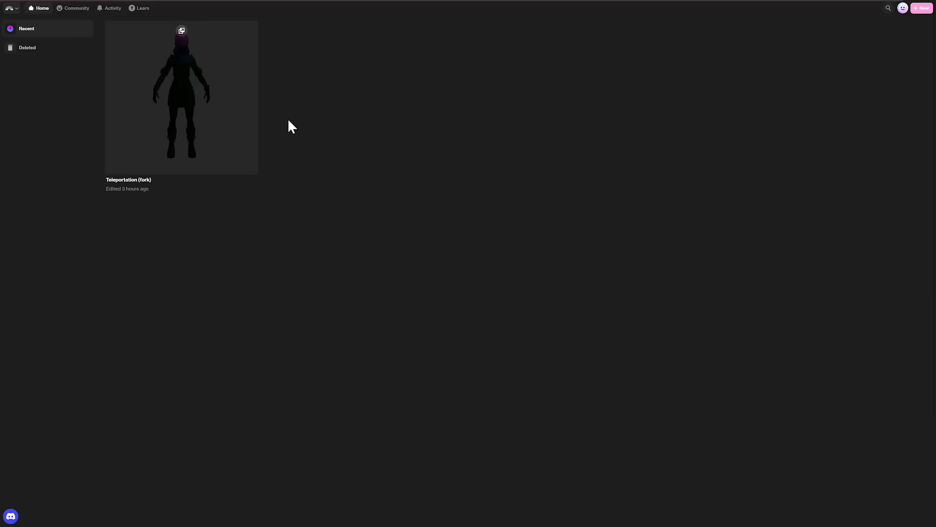
Step: Scroll the Community page's popular shaders down to reach Toon Shader 01
left_click(76, 8)
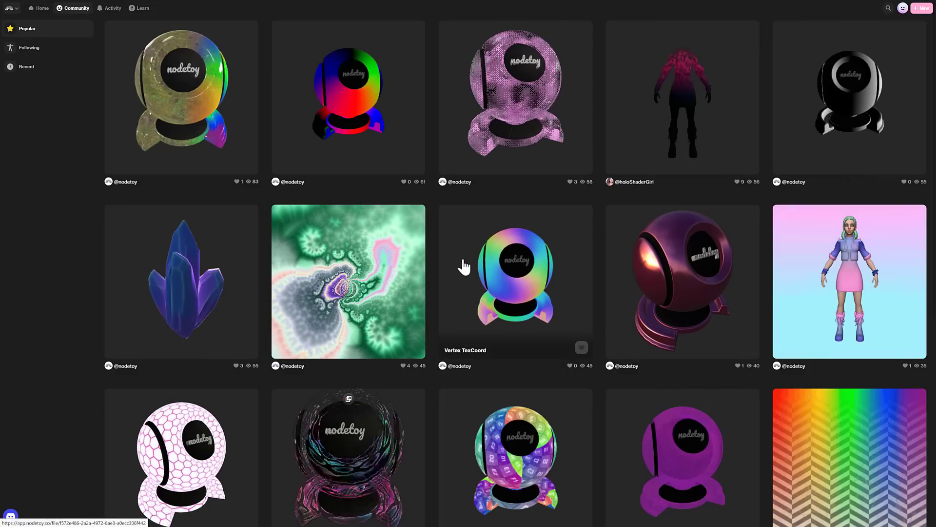
scroll("down", 3)
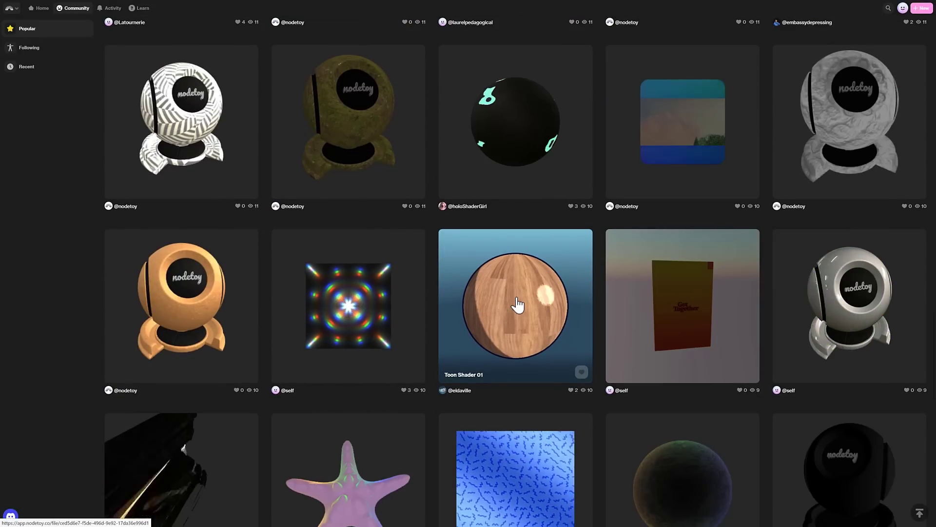
Step: Open the Toon Shader 01 post by David Ville
left_click(515, 304)
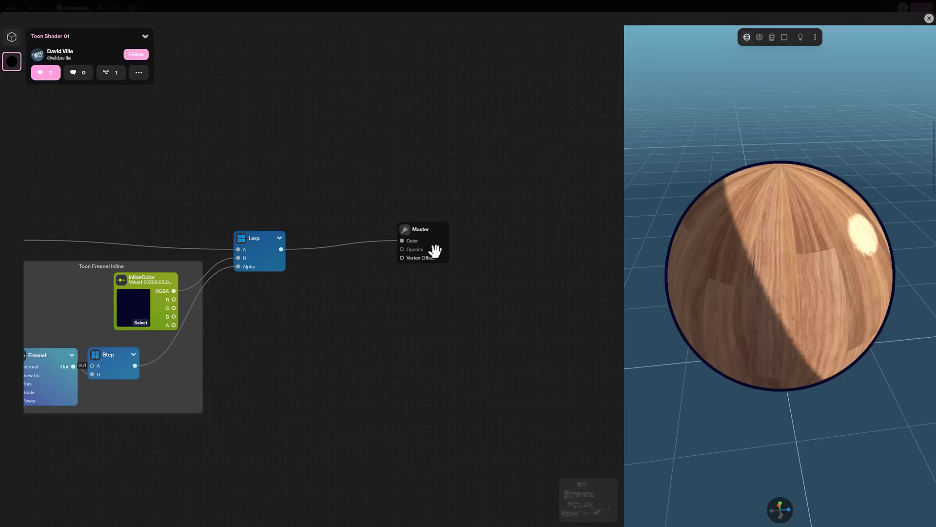
mouse_move(775, 223)
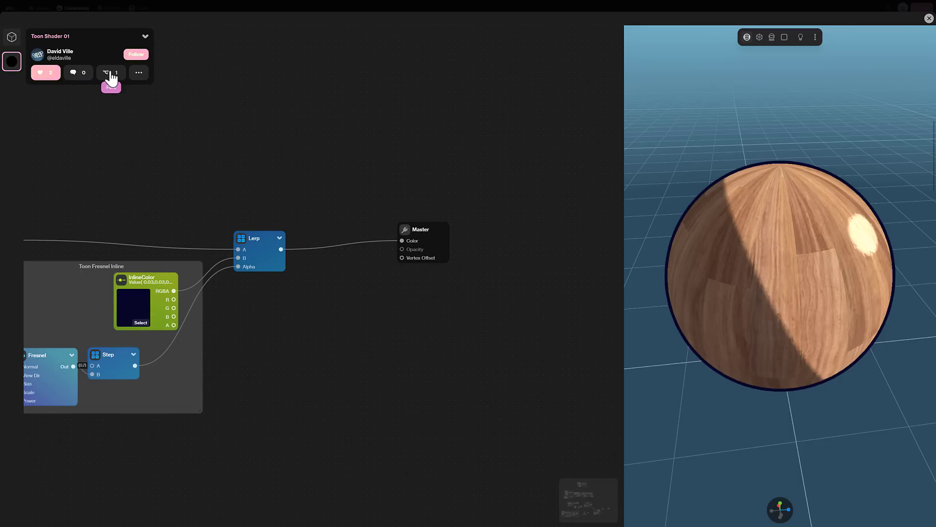
Step: Fork Toon Shader 01 into the editor and close the node browser to view its graph
left_click(109, 72)
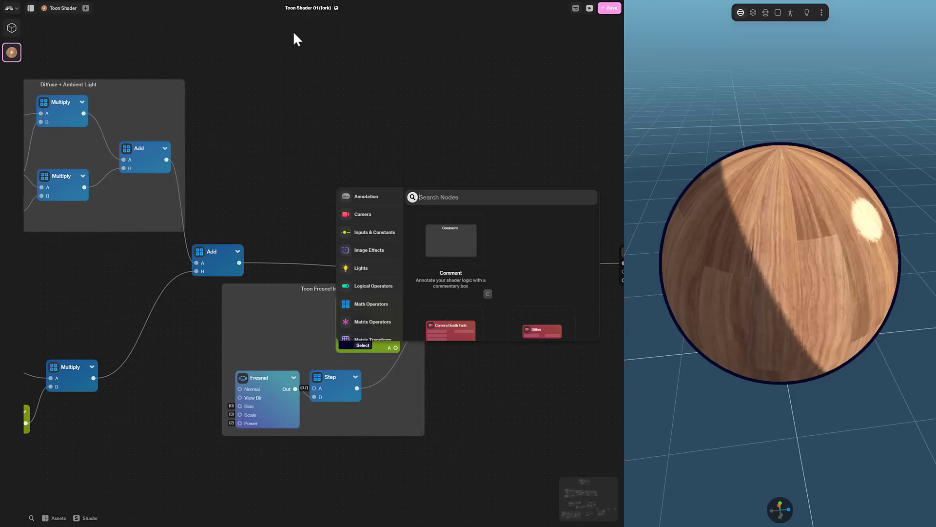
mouse_move(383, 187)
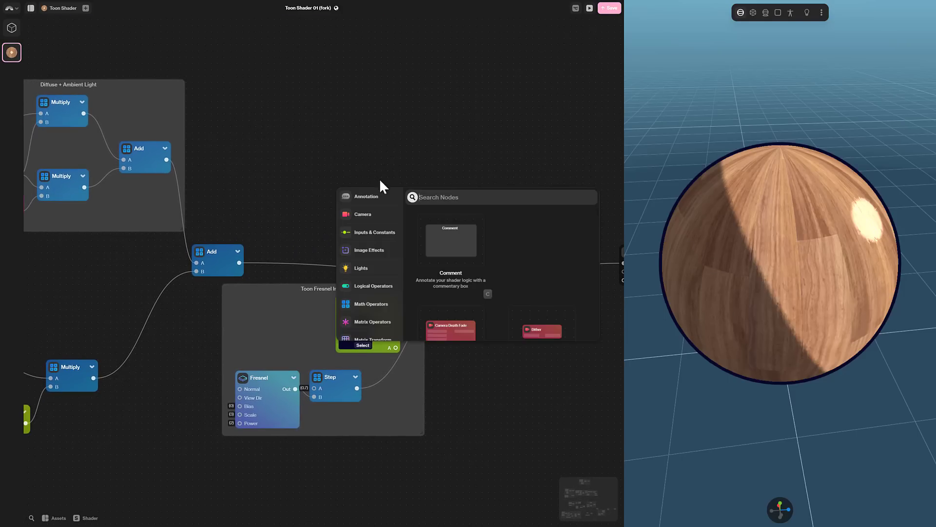
left_click(361, 267)
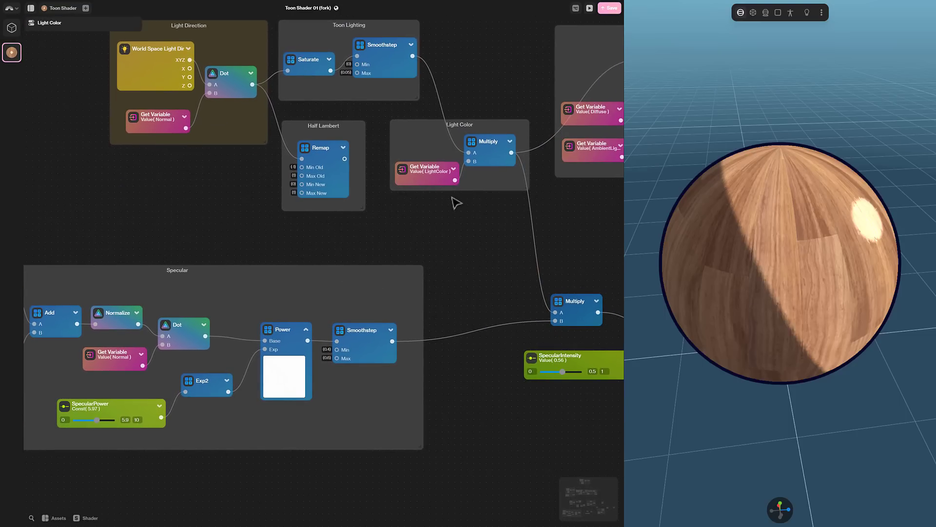
mouse_move(106, 42)
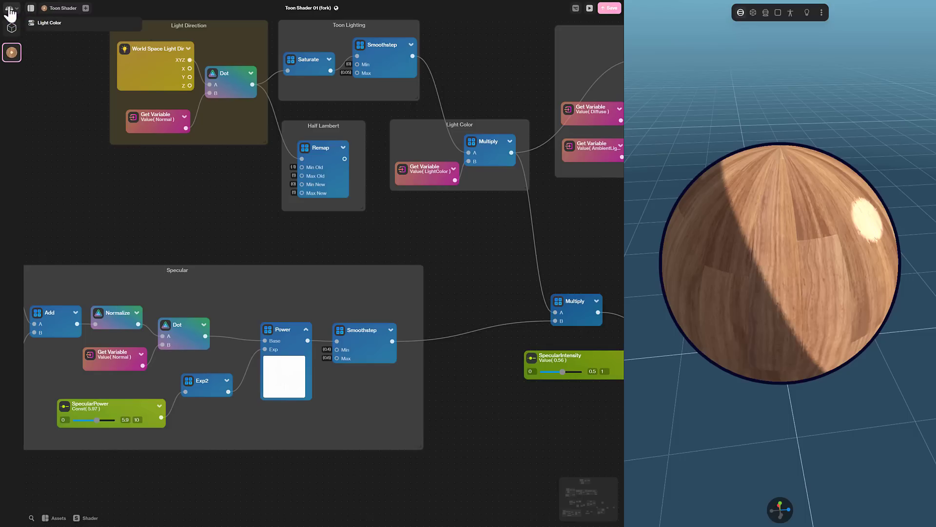
Step: Exit the Toon Shader 01 fork via Go to Files, leaving without saving
left_click(11, 8)
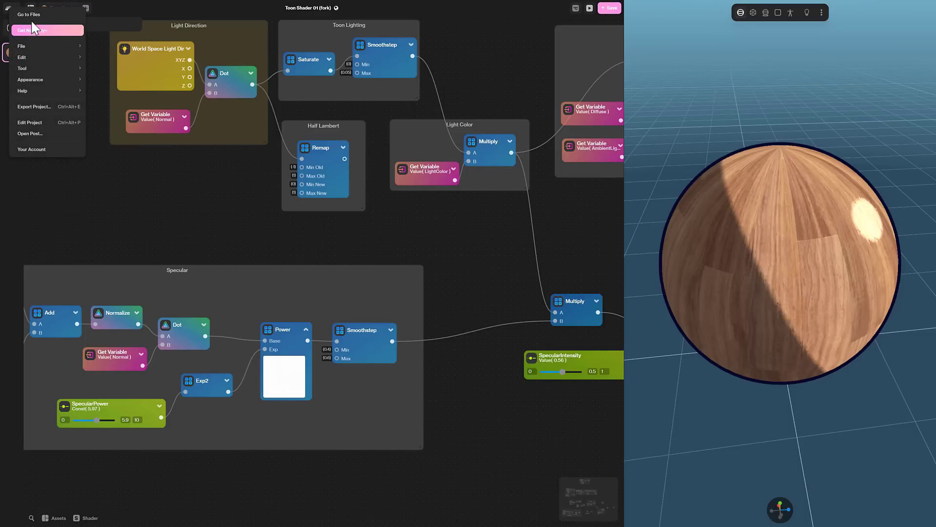
left_click(29, 14)
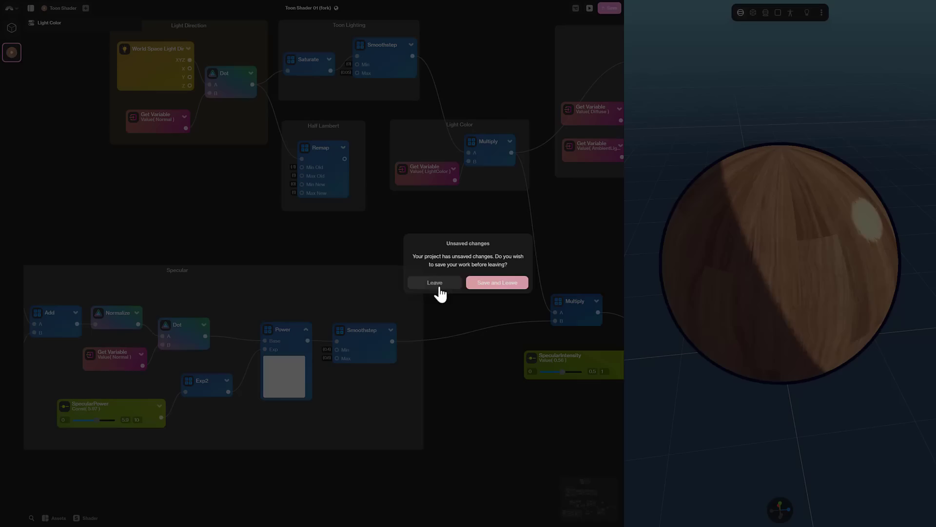
left_click(434, 282)
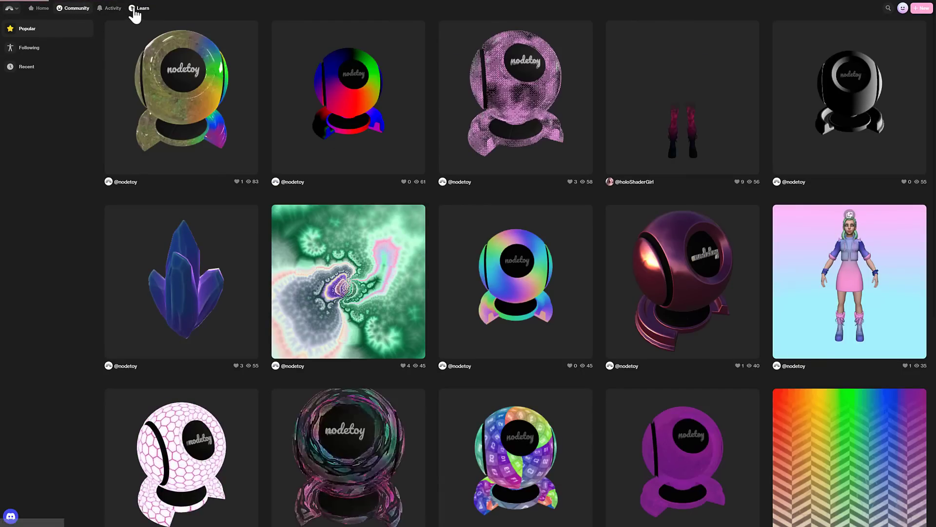
Step: Open the Shaders Overview guide in Learn and read about 3D models and vertices
left_click(142, 8)
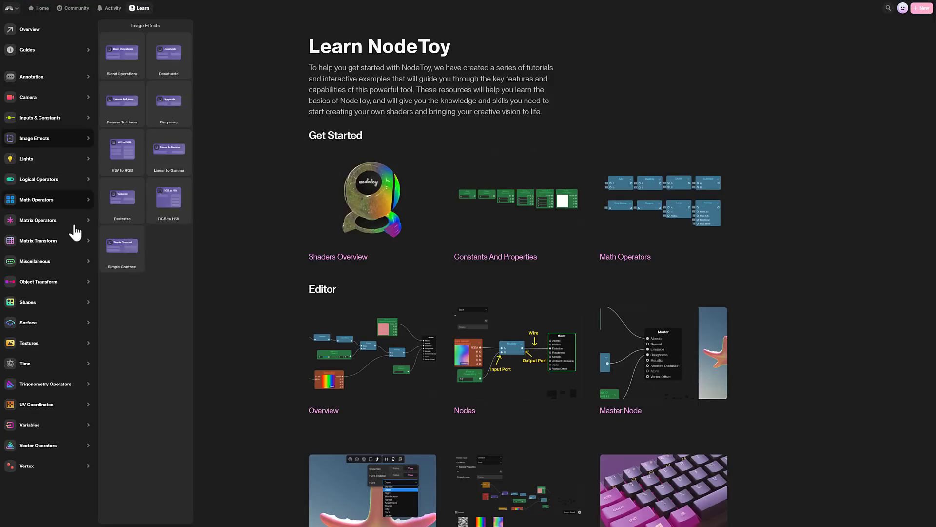
left_click(338, 256)
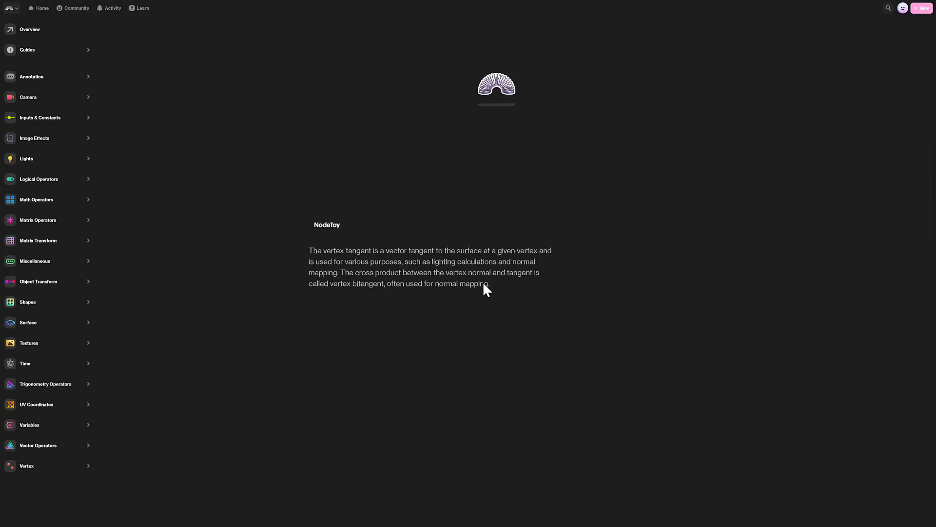
scroll("up", 3)
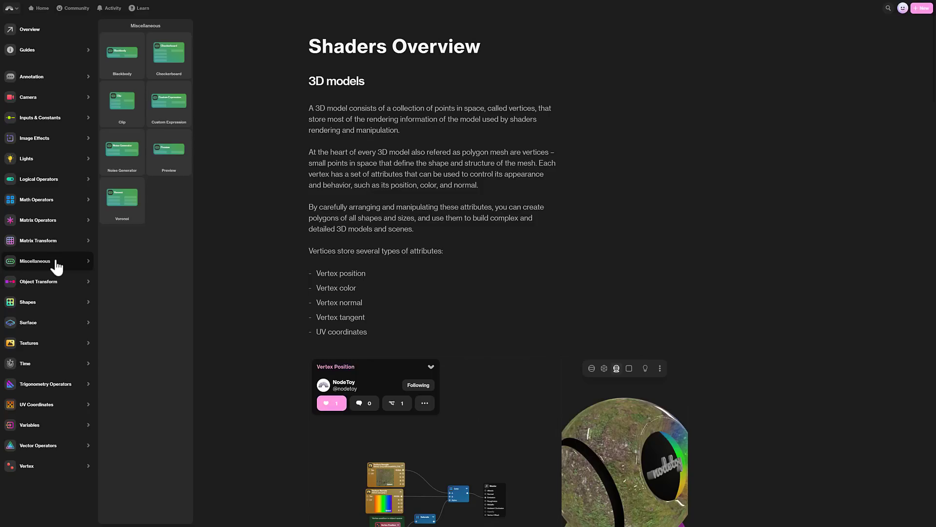
Step: Open the Voronoi node page and scroll through its parameters and input ports
left_click(122, 199)
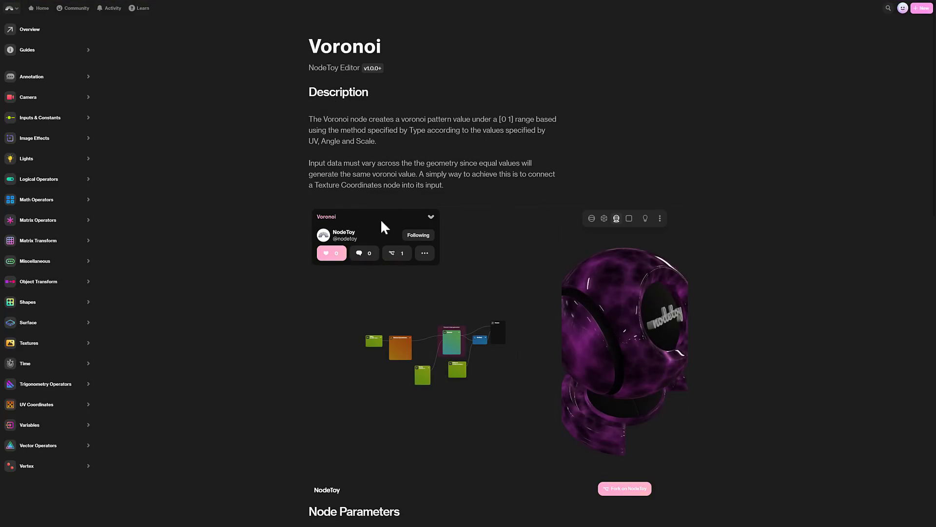
mouse_move(644, 375)
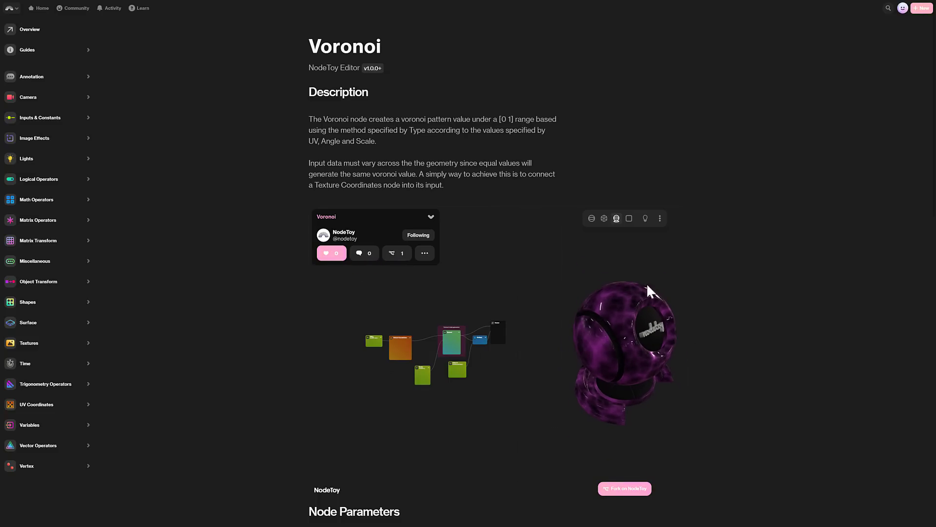
scroll("down", 3)
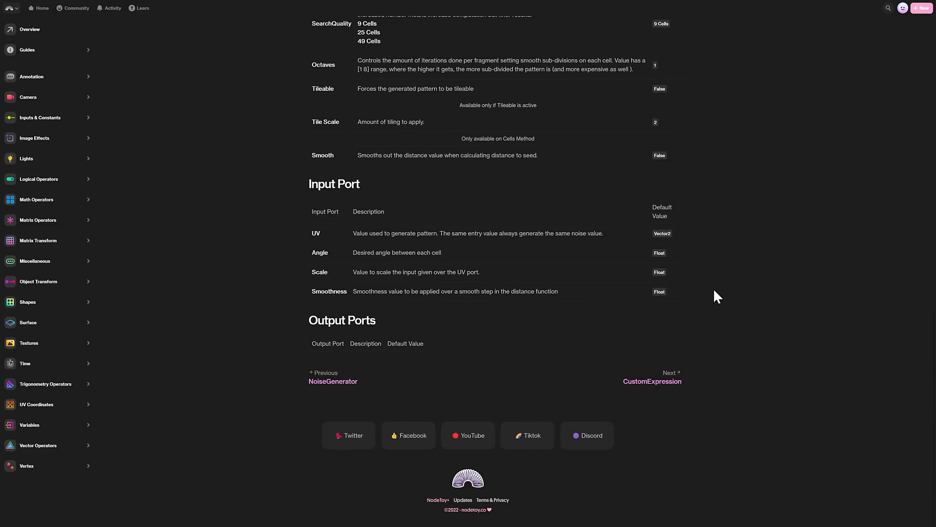
mouse_move(361, 104)
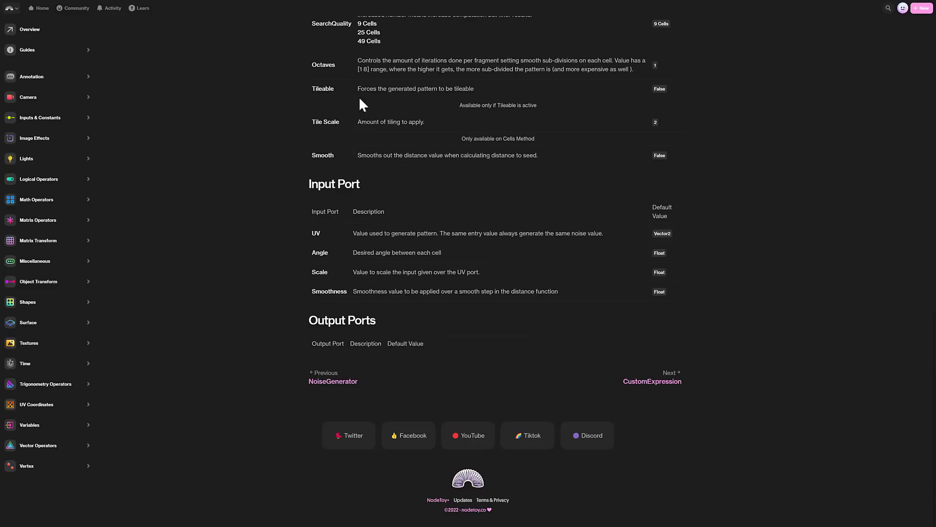
scroll("up", 3)
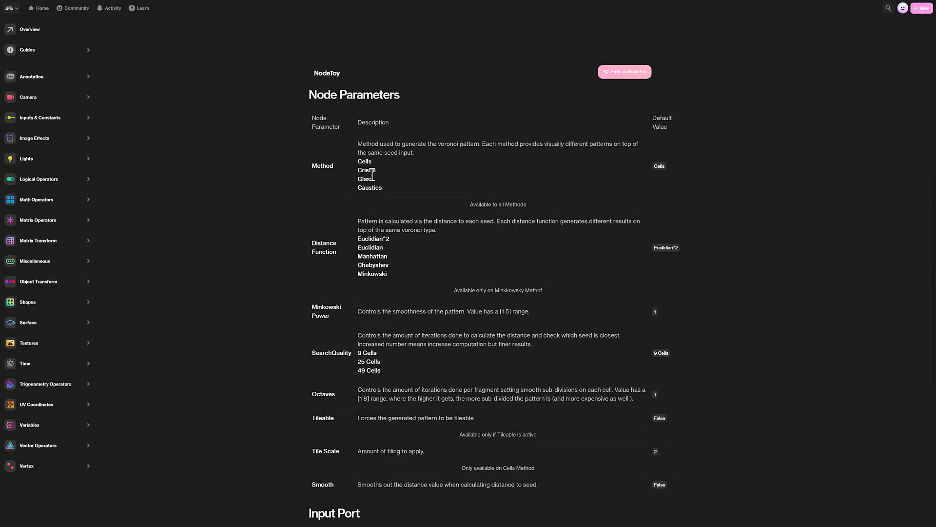
scroll("down", 3)
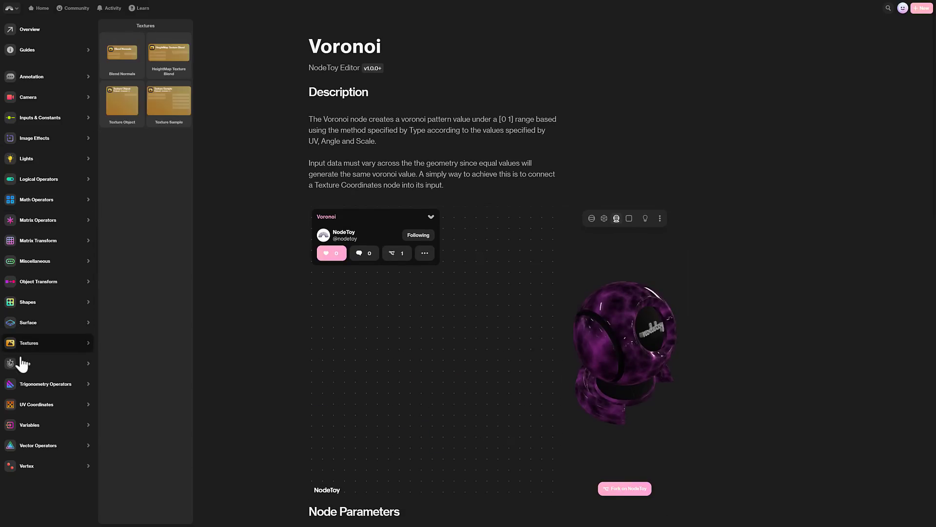
Step: Open the Sin Time node documentation and scroll to its output ports
left_click(25, 362)
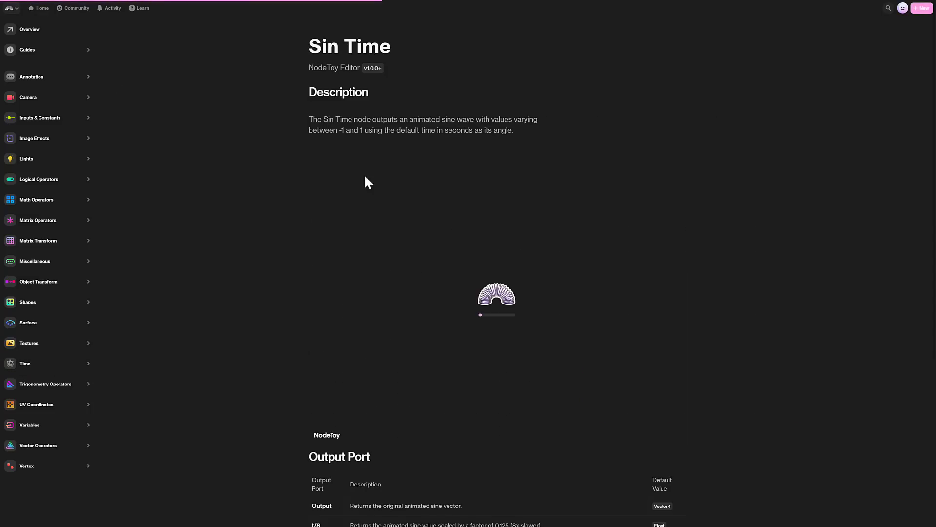
scroll("down", 3)
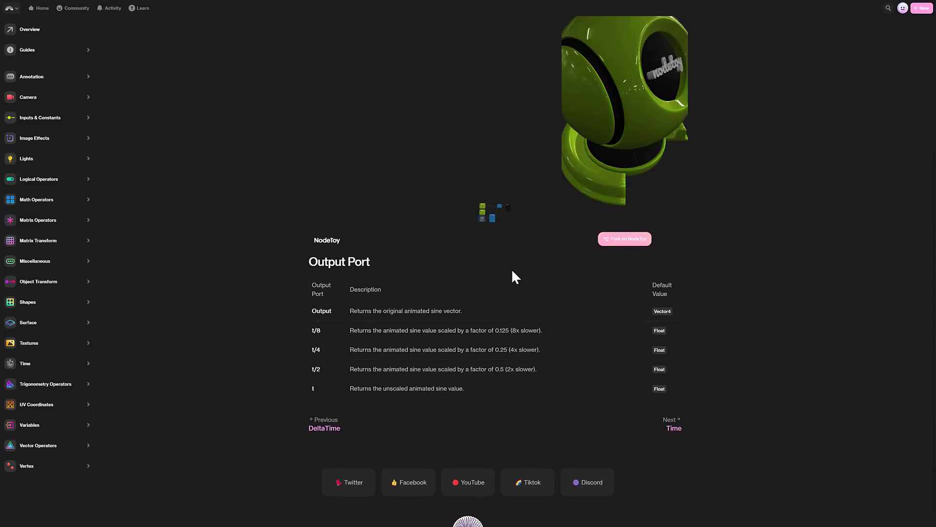
scroll("up", 3)
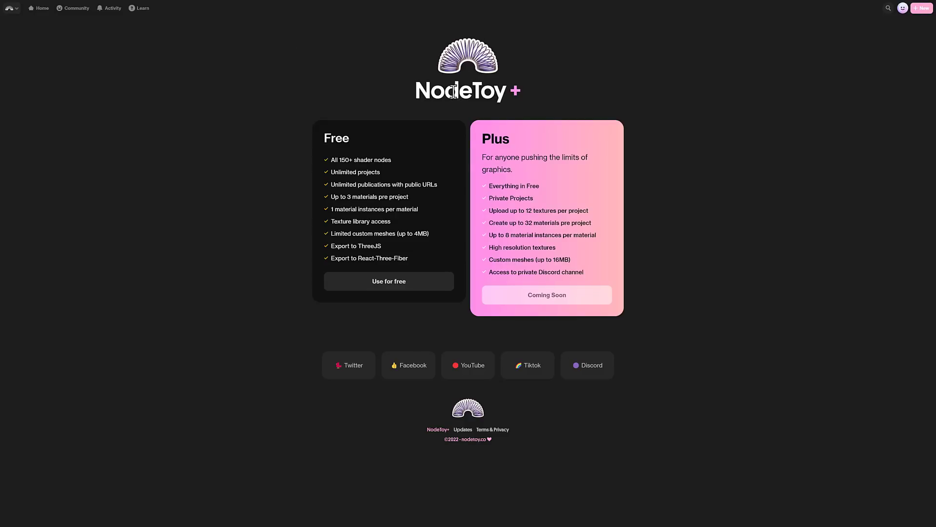
mouse_move(893, 156)
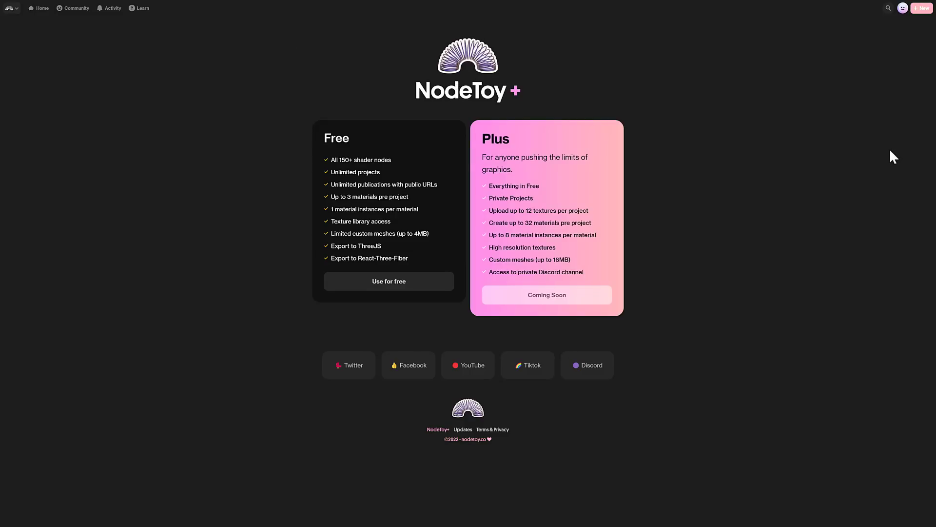